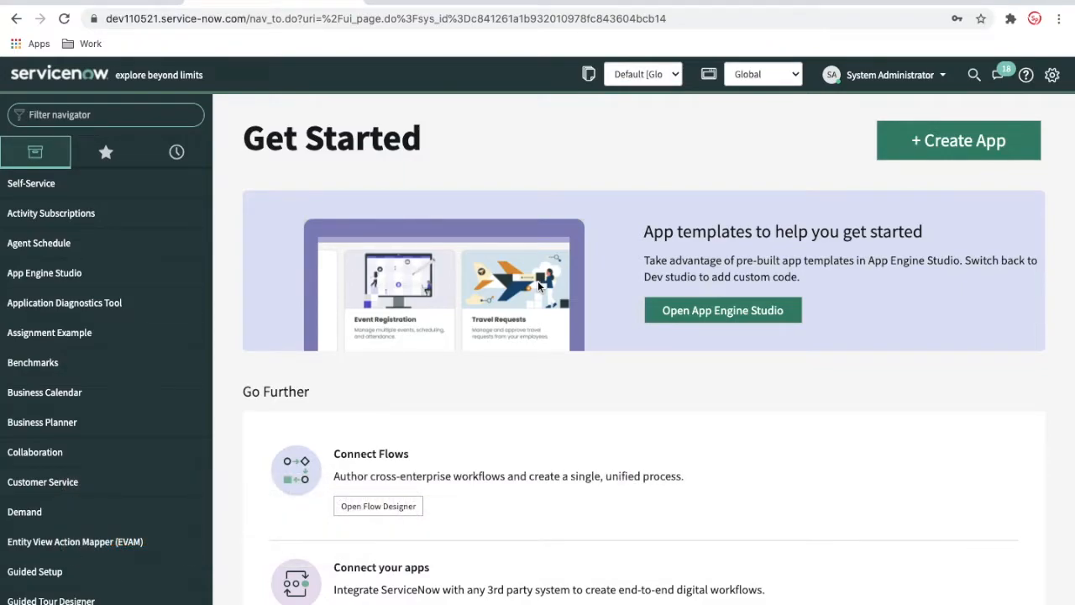
mouse_move(789, 96)
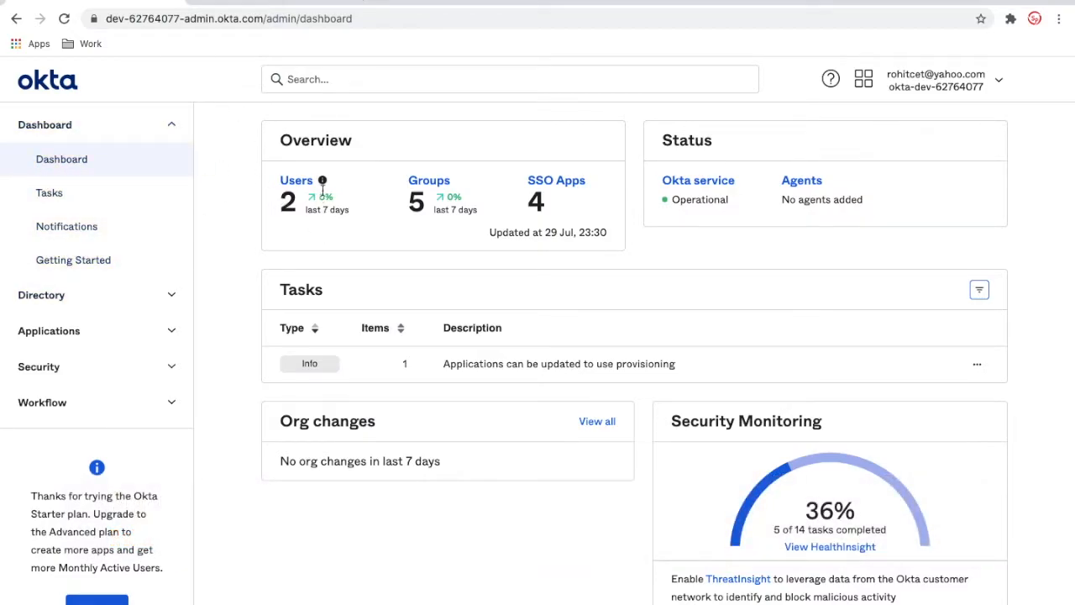
- View the People directory listing the four user accounts
left_click(296, 180)
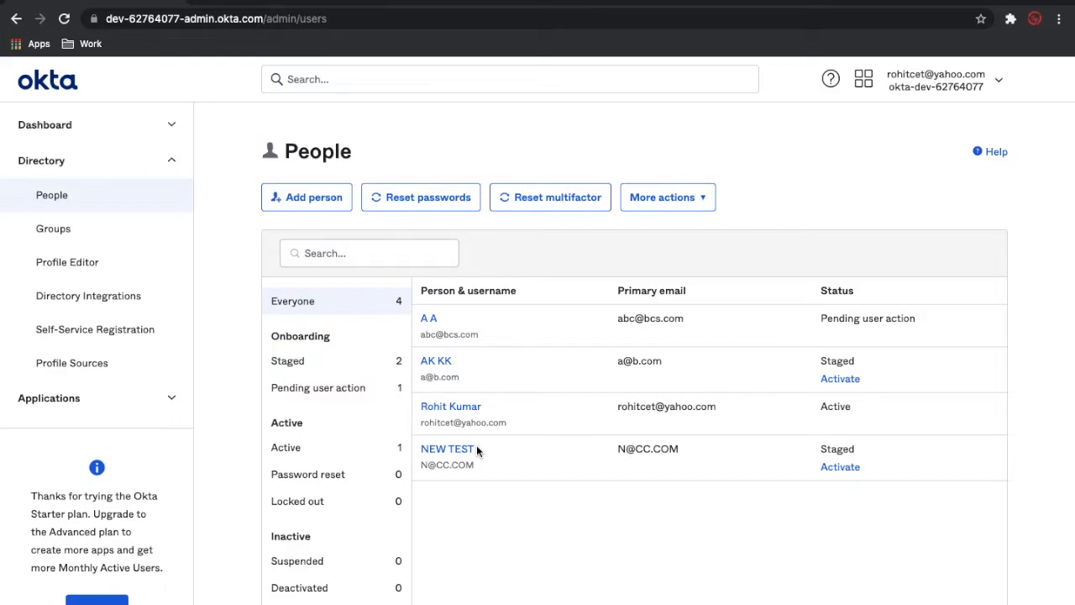
mouse_move(839, 467)
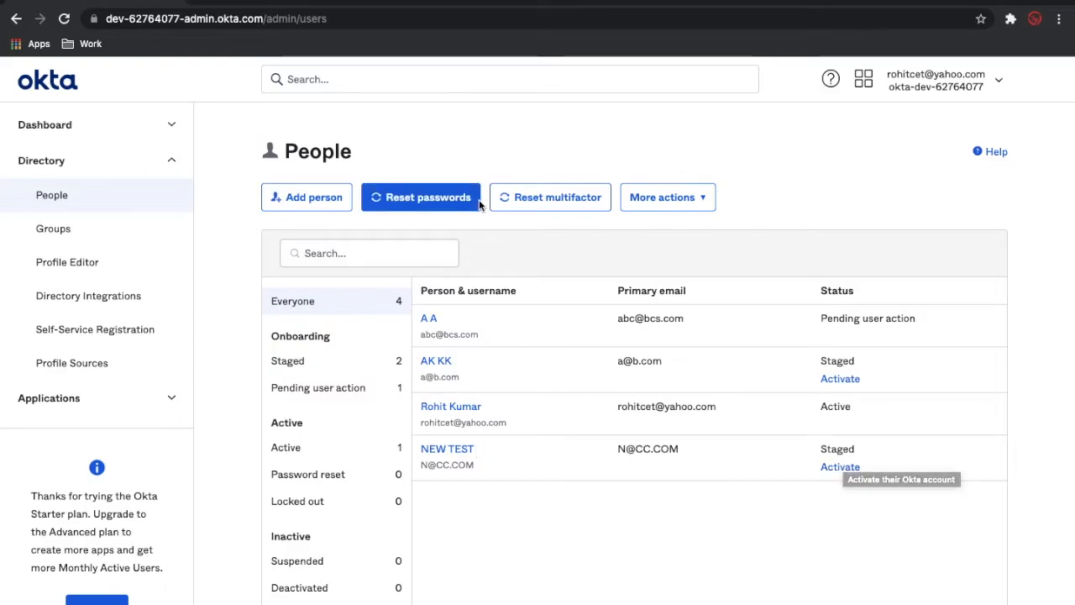
left_click(40, 161)
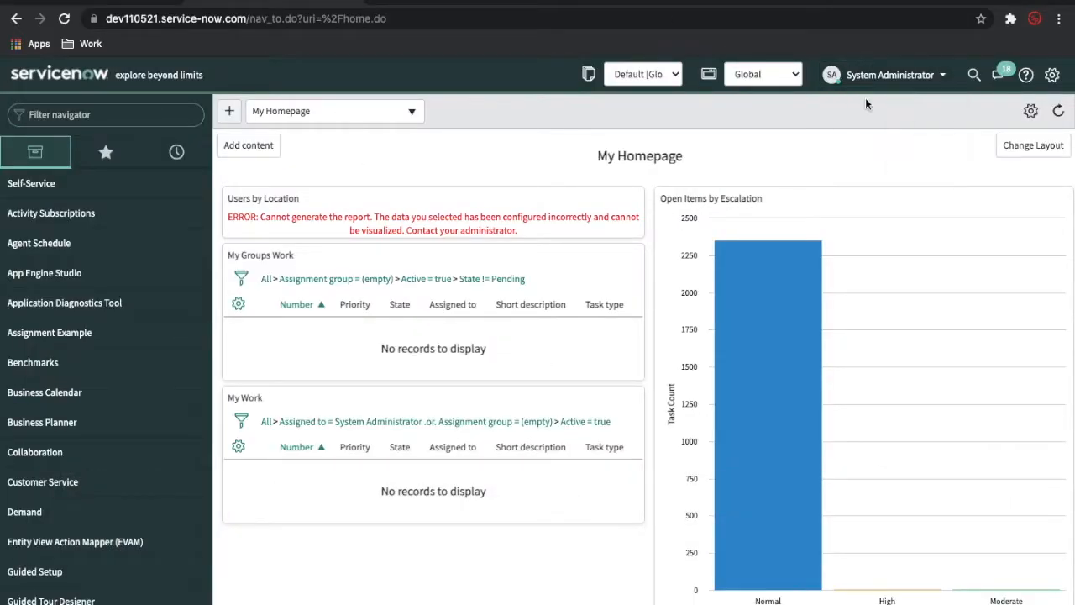
- View the System Administrator's own profile from the user menu
left_click(887, 73)
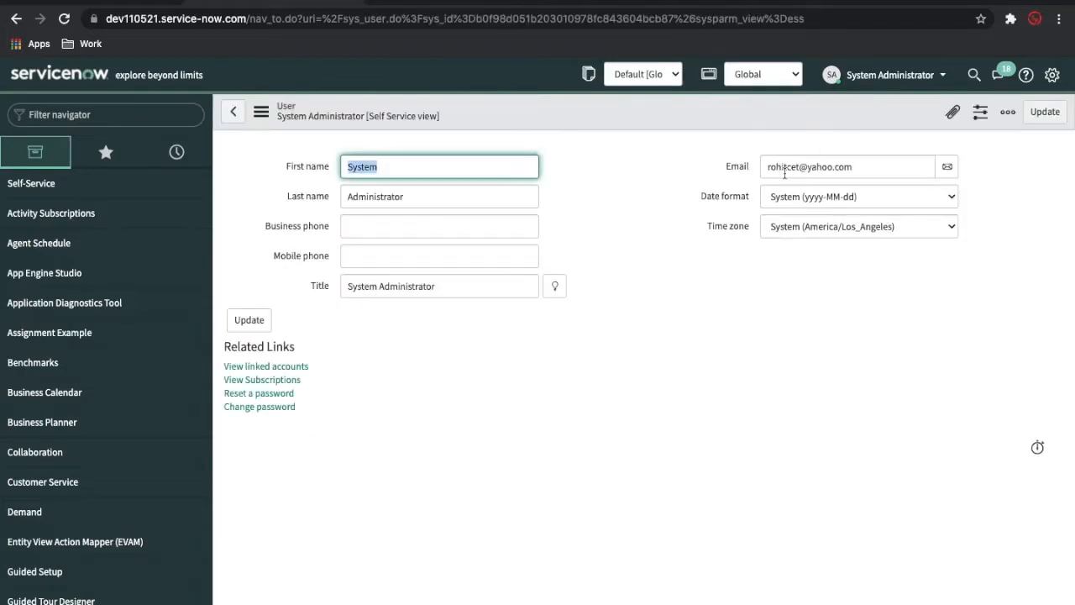
mouse_move(772, 148)
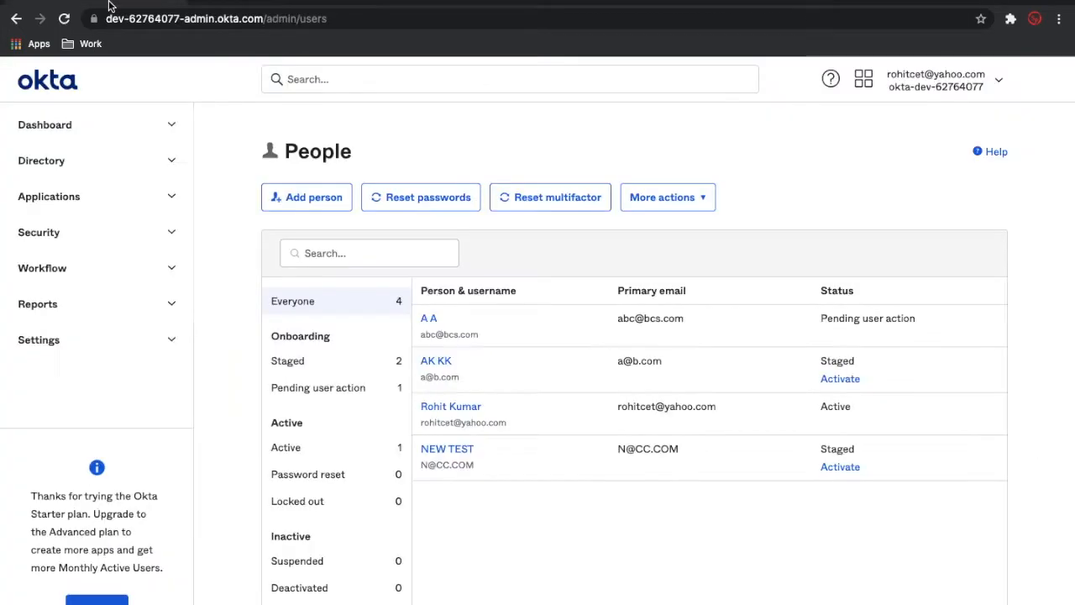
- List the applications (Okta Admin Console, Browser Plugin, Dashboard) and head to the app catalog
left_click(48, 195)
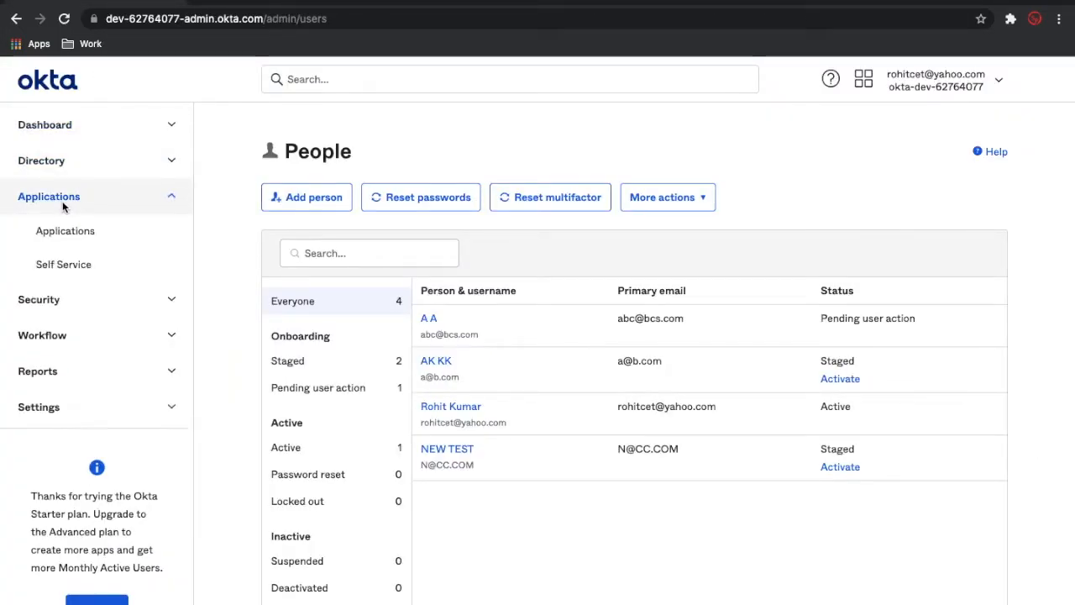
left_click(64, 232)
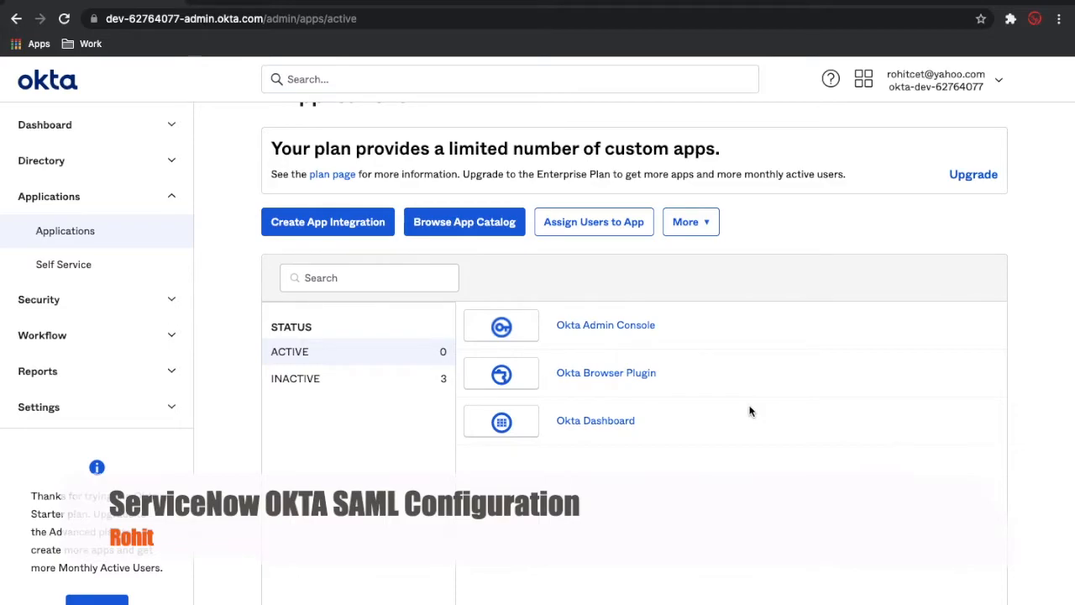
mouse_move(637, 427)
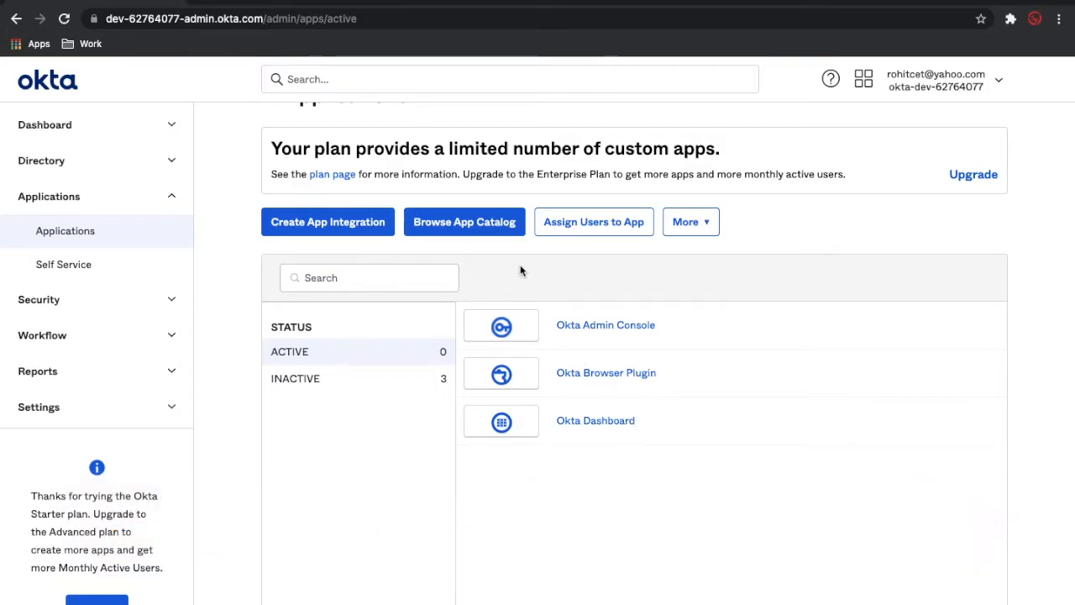
left_click(463, 221)
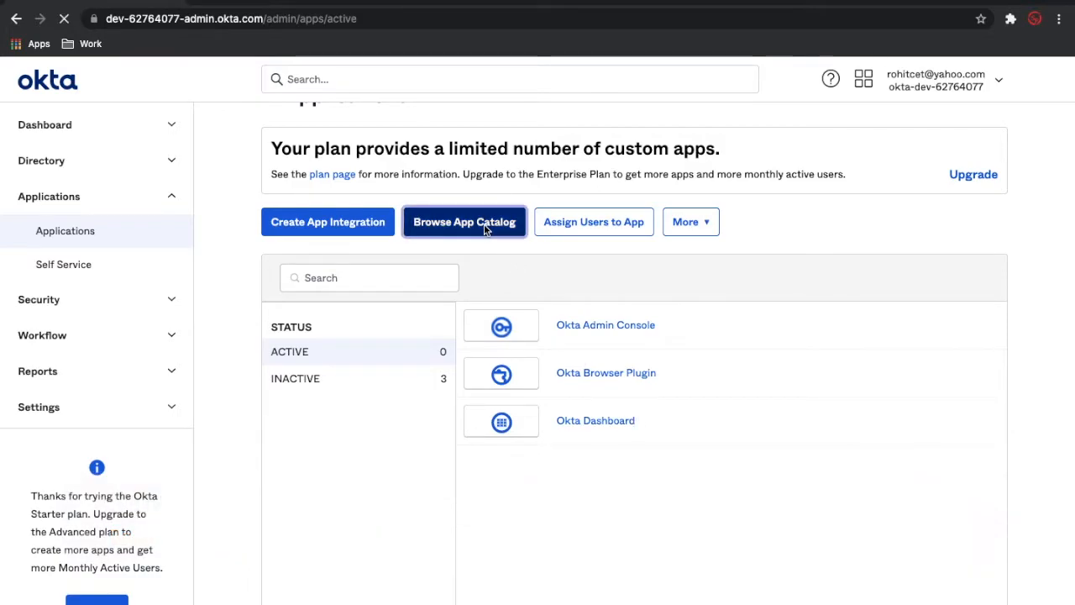
- Search the catalog for 'servicenow' and select the ServiceNow UD integration
left_click(463, 221)
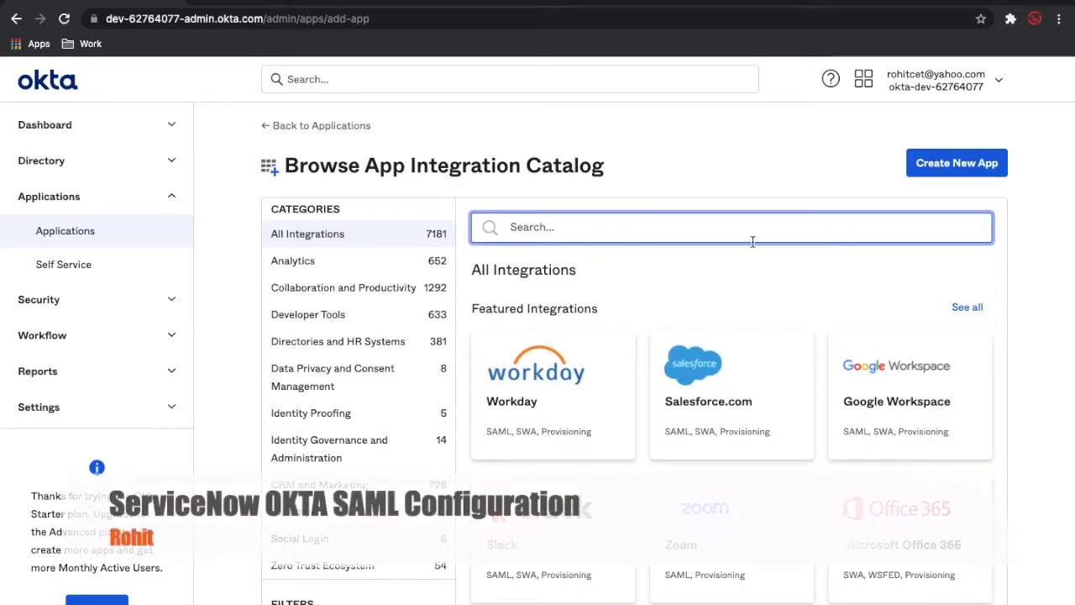
scroll("down", 3)
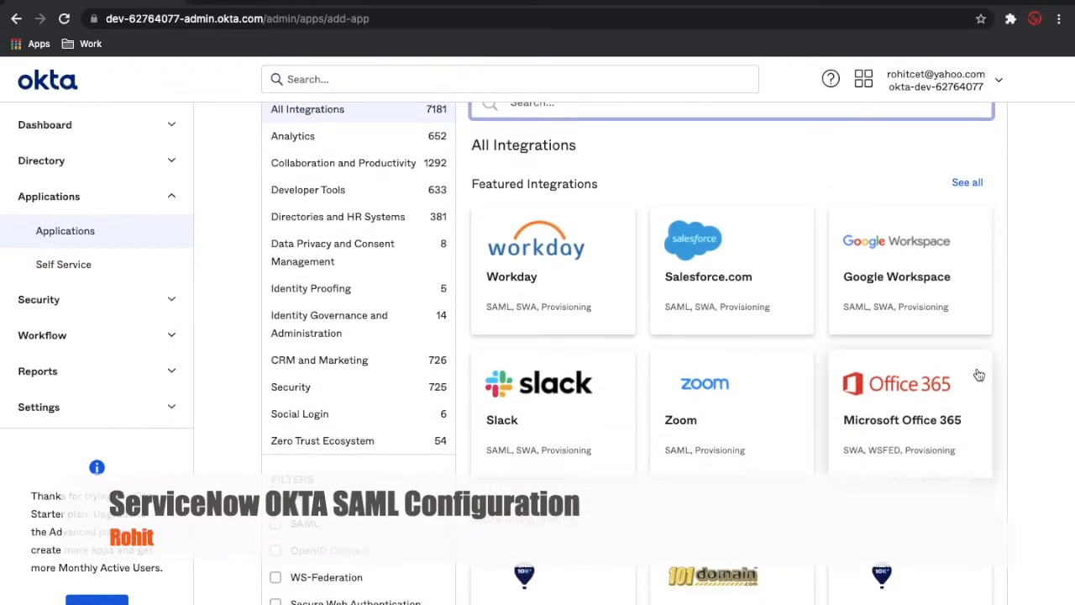
type("se")
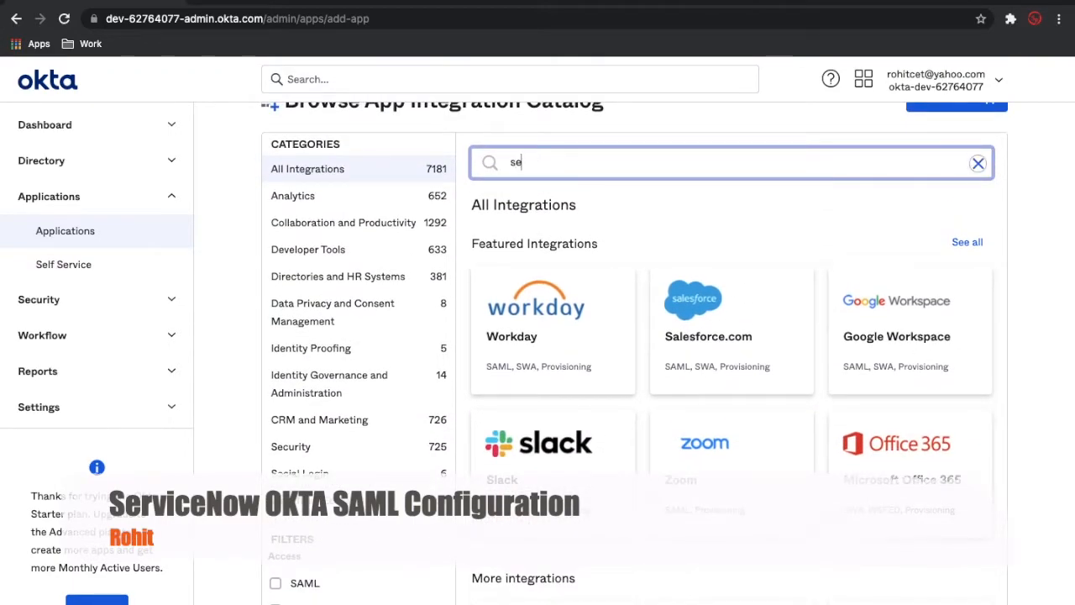
type("servicenow")
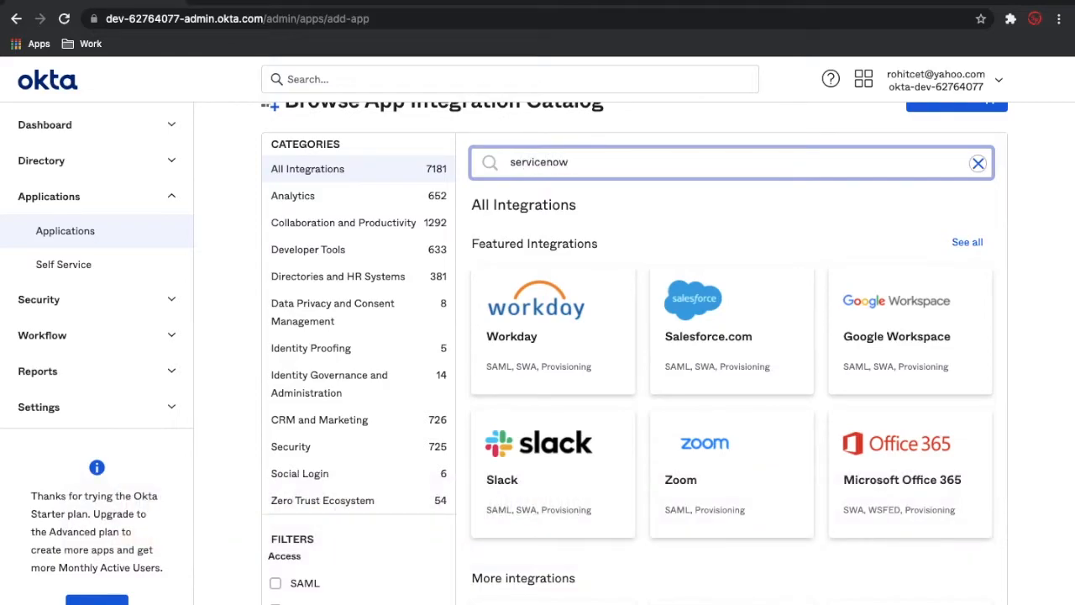
left_click(731, 161)
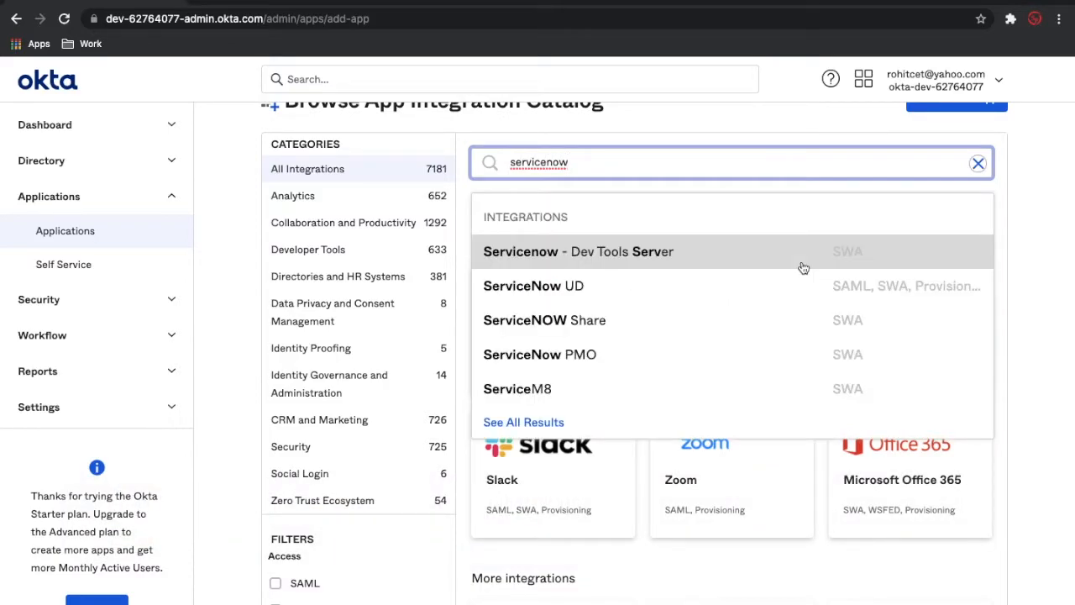
mouse_move(613, 285)
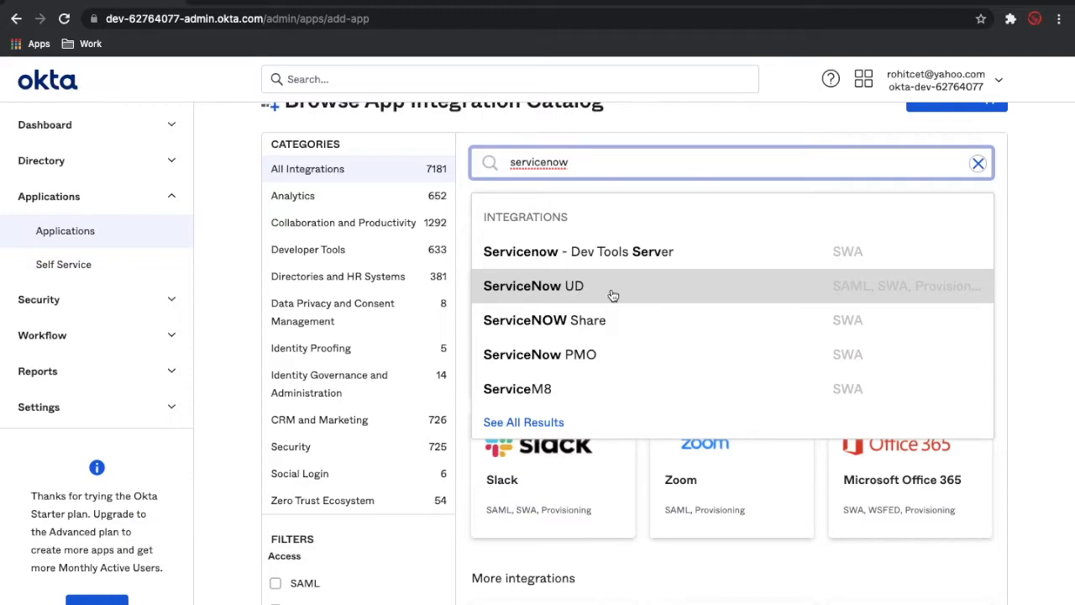
mouse_move(618, 314)
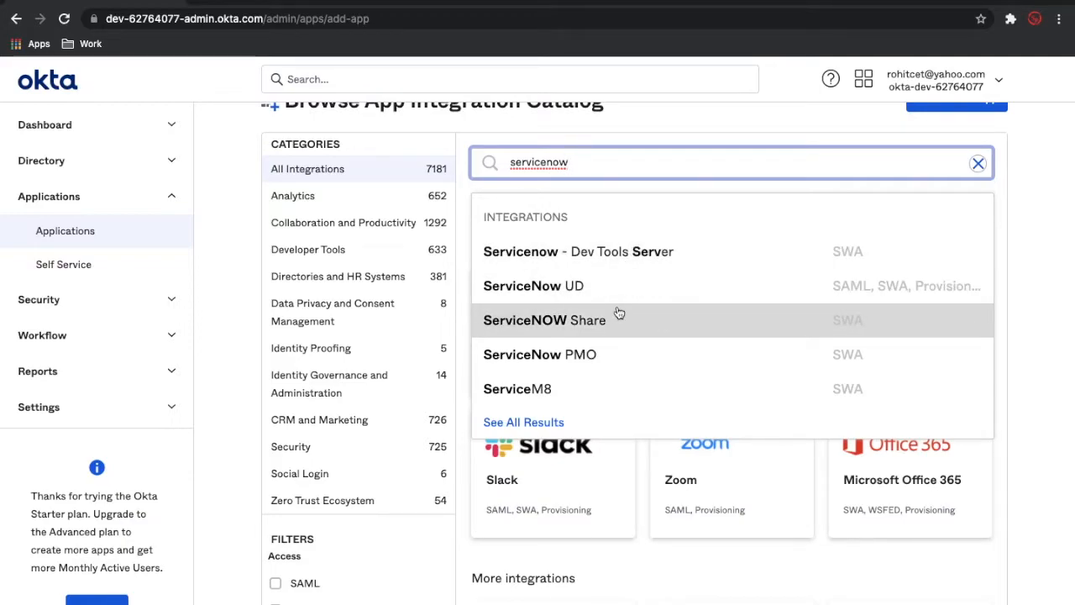
mouse_move(567, 286)
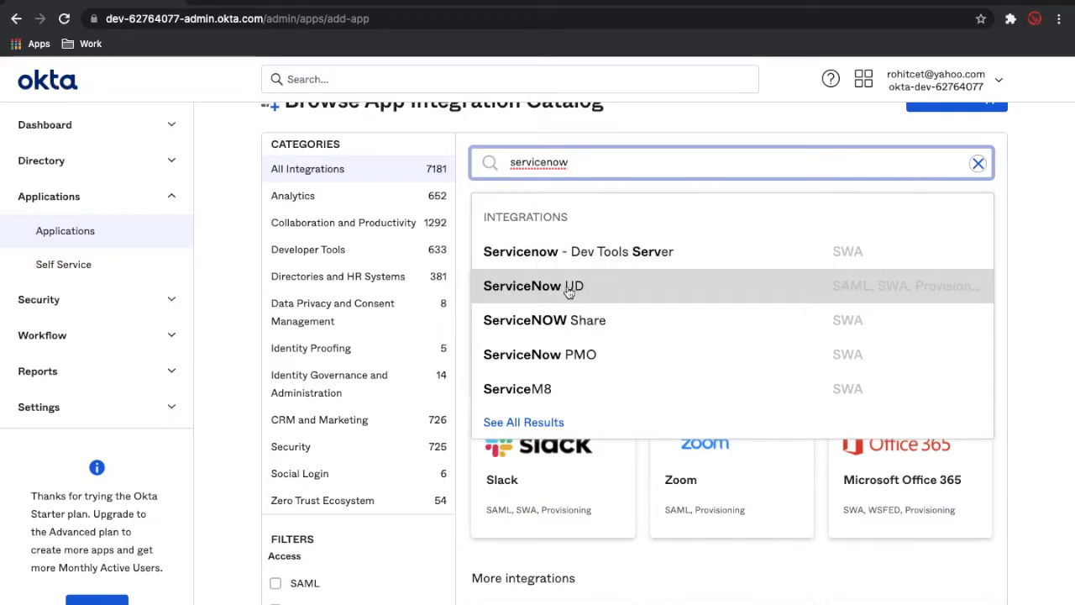
left_click(534, 286)
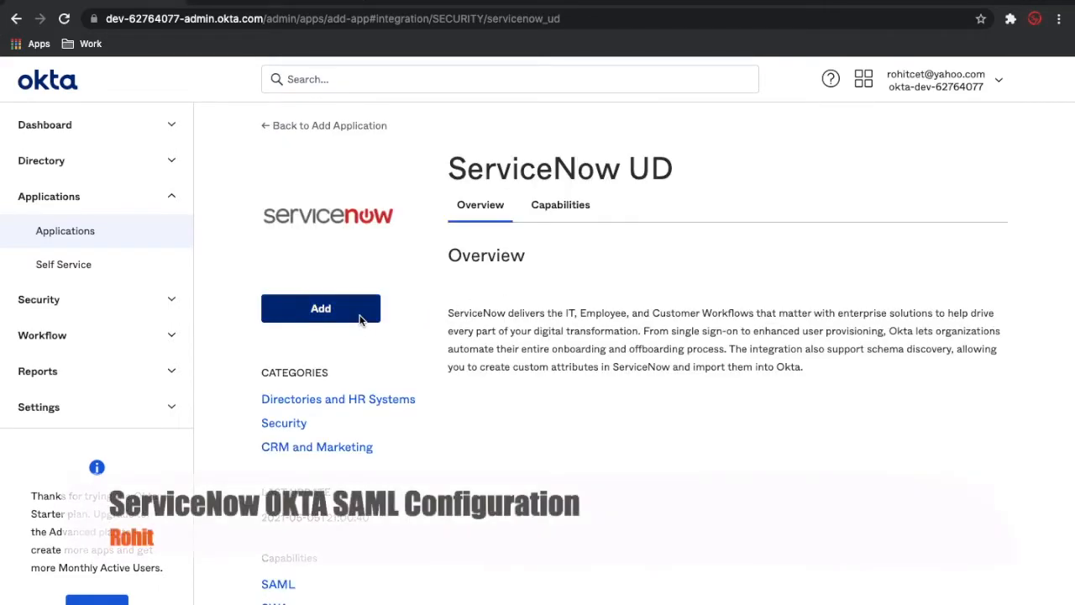
left_click(319, 309)
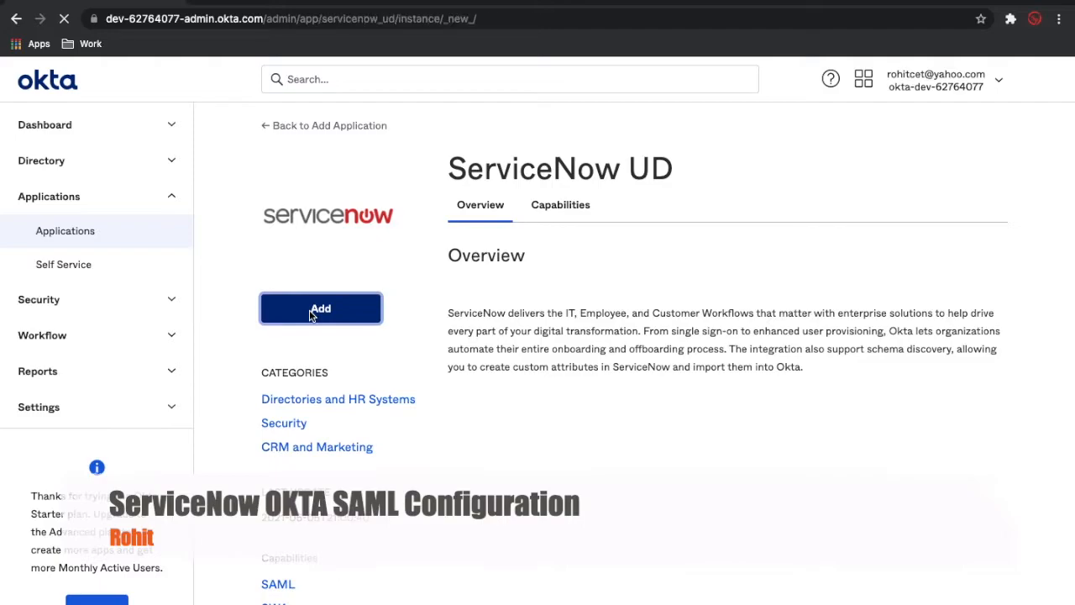
left_click(321, 309)
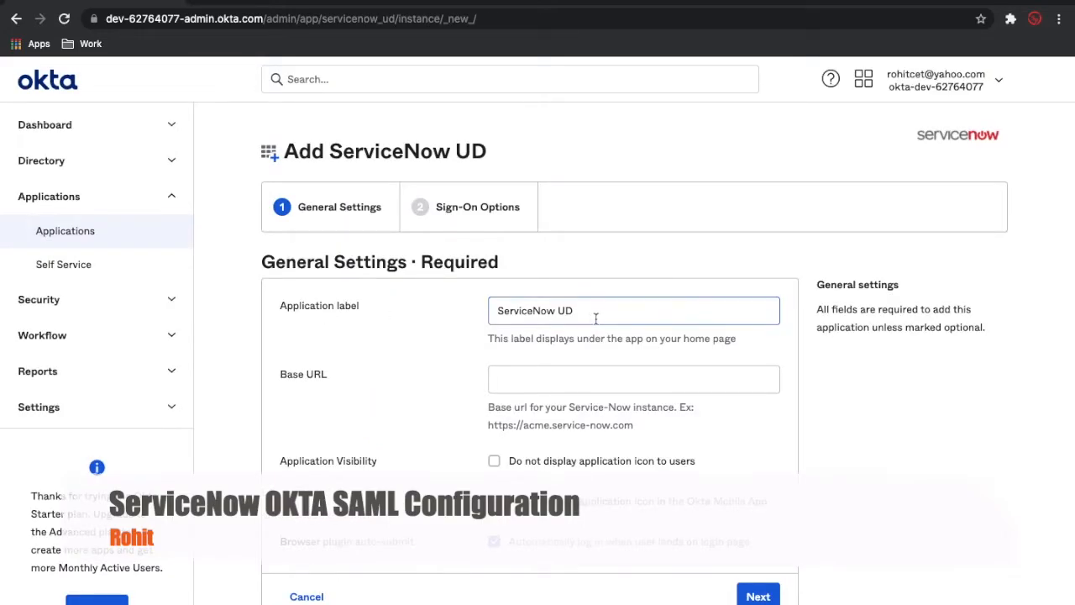
left_click(633, 309)
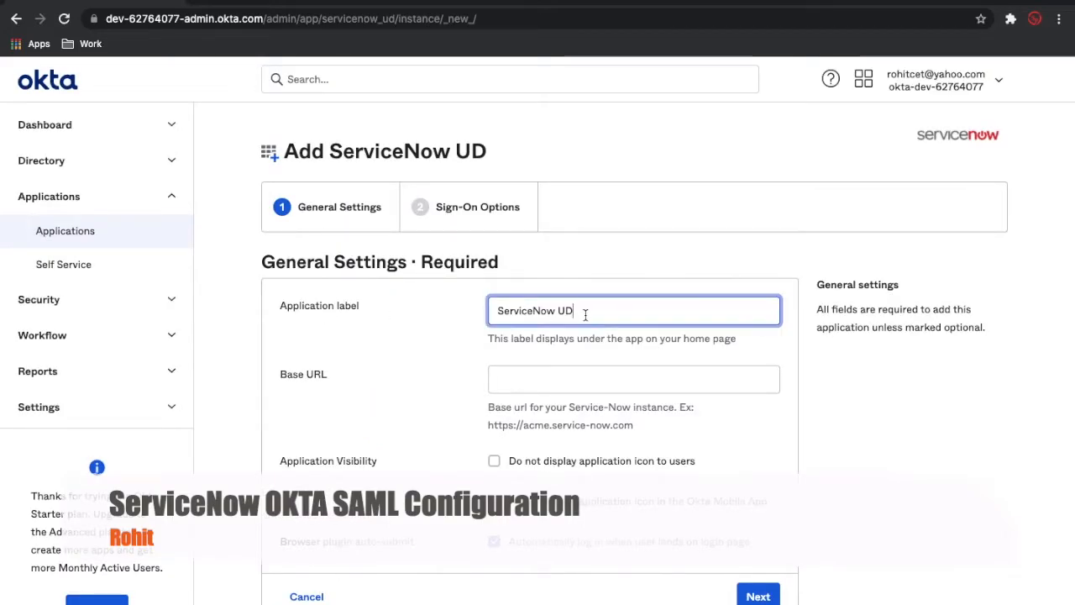
key("Backspace")
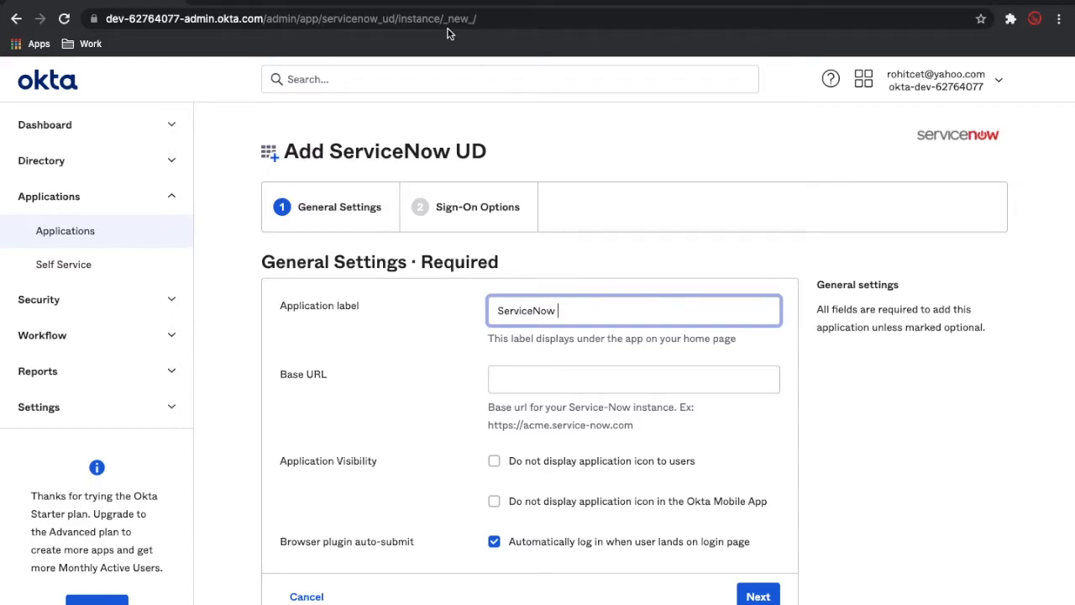
type("DEV")
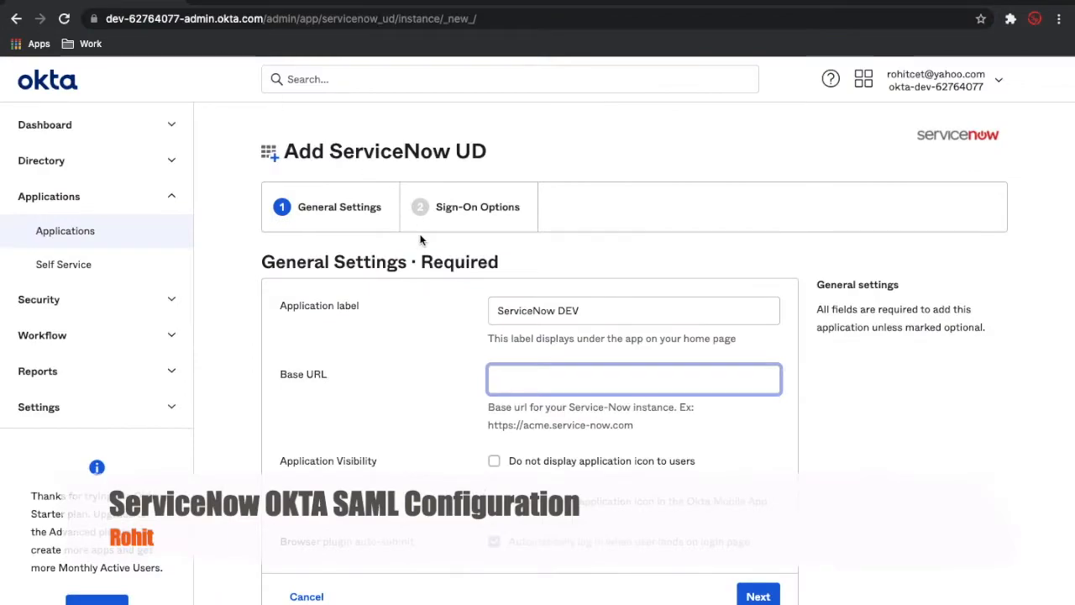
type("https://dev110521.service-now.com")
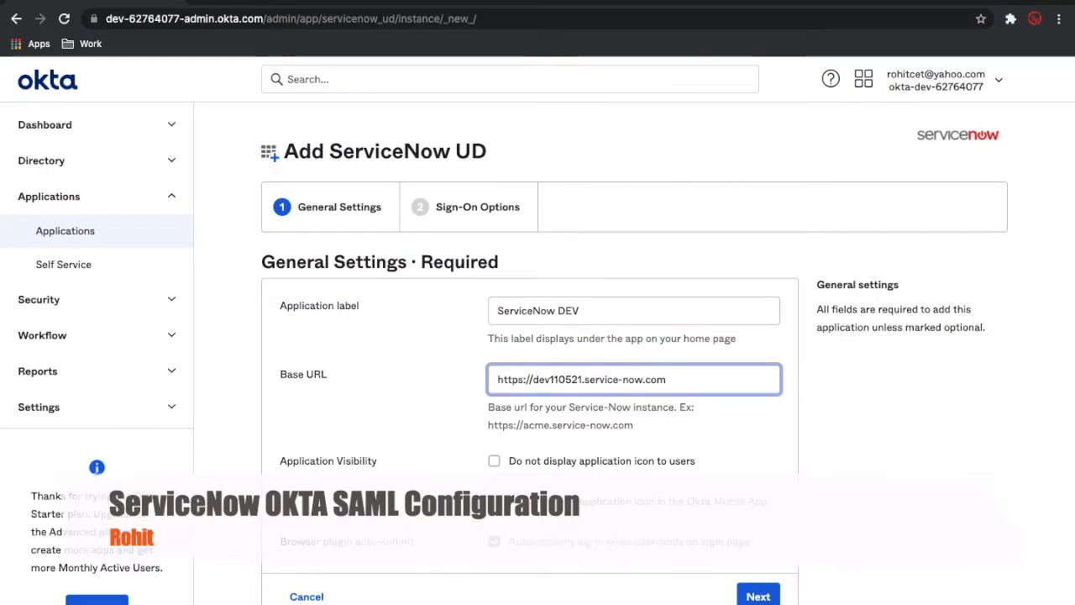
scroll("down", 3)
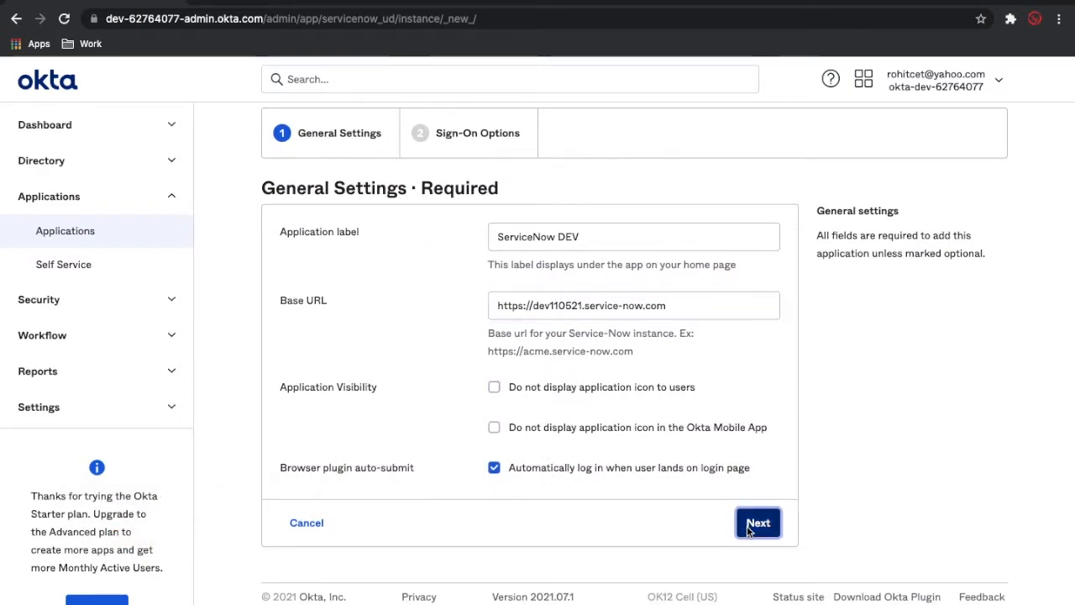
mouse_move(727, 436)
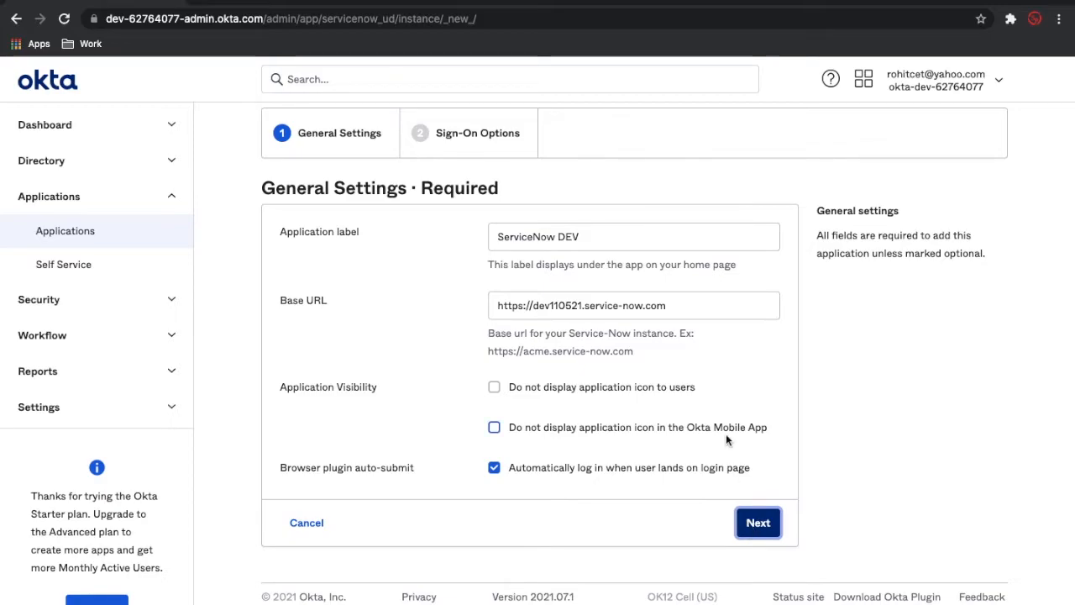
- Proceed to sign-on options and choose SAML 2.0 as the sign-on method
left_click(756, 522)
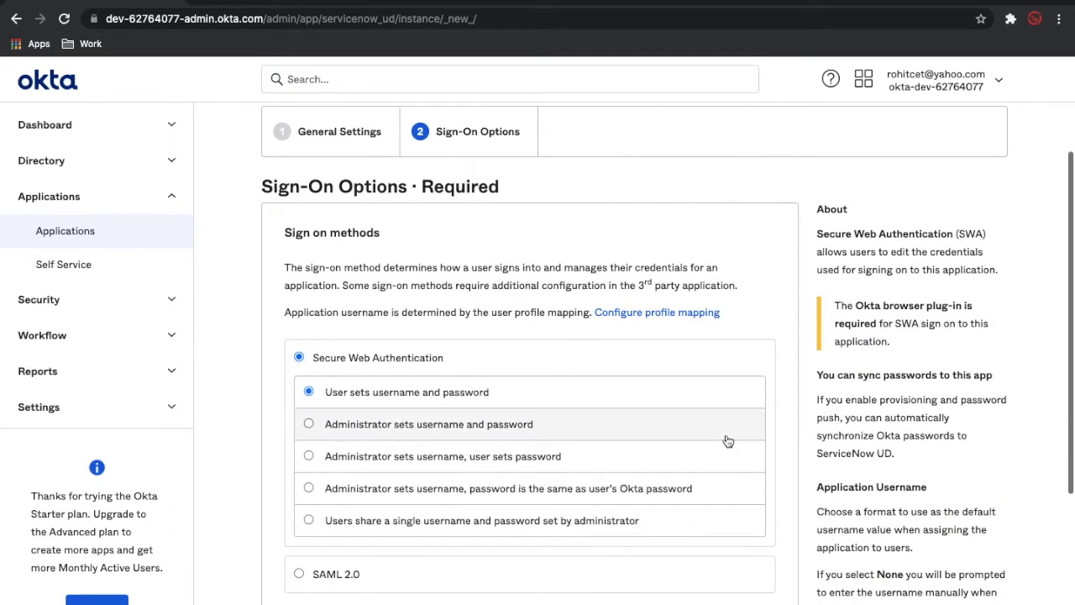
scroll("up", 3)
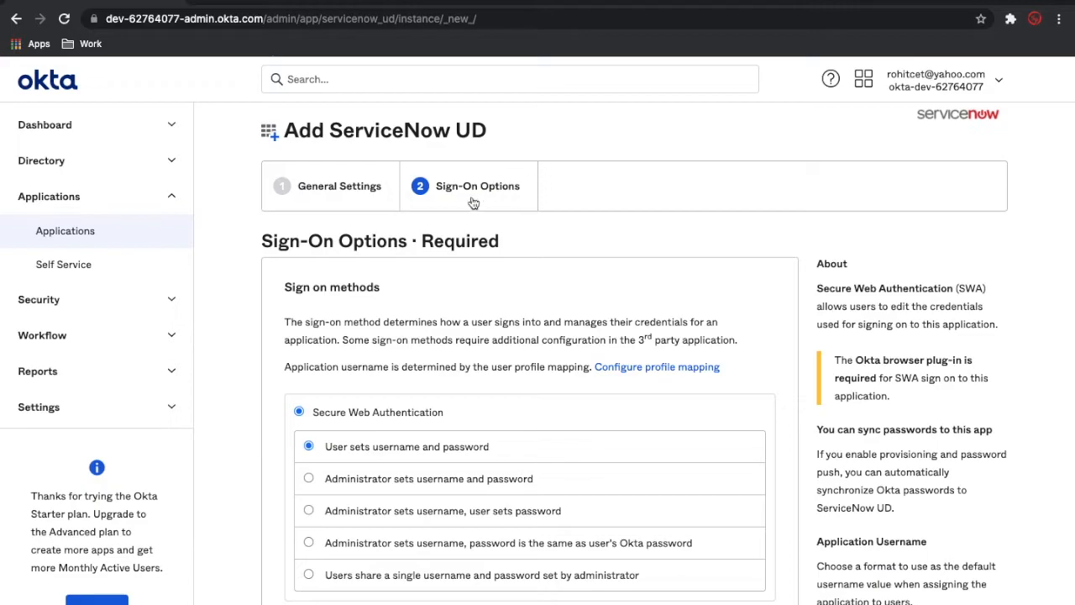
scroll("down", 3)
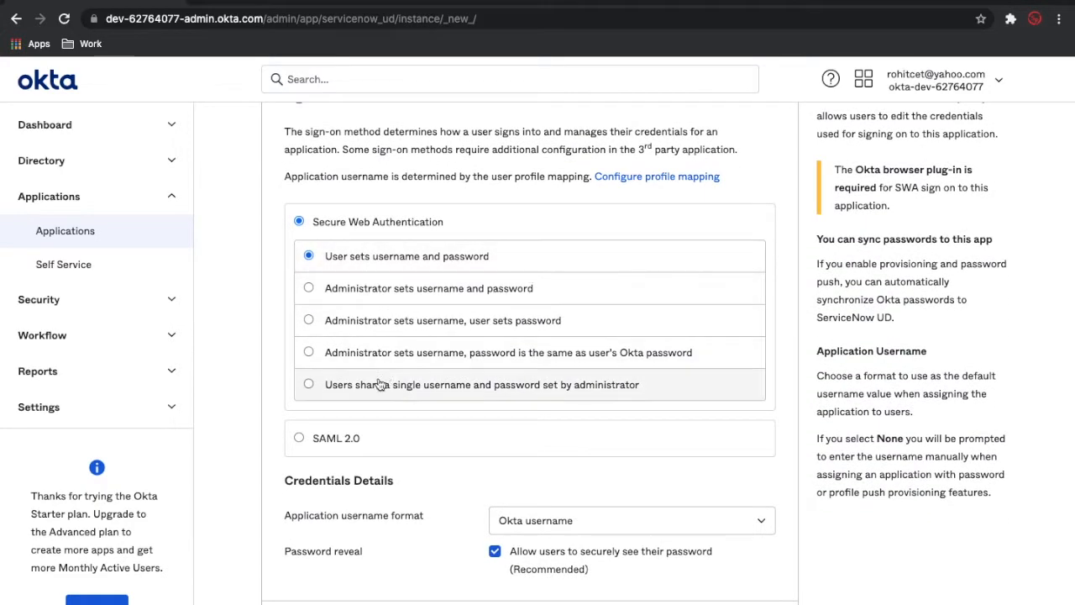
left_click(299, 436)
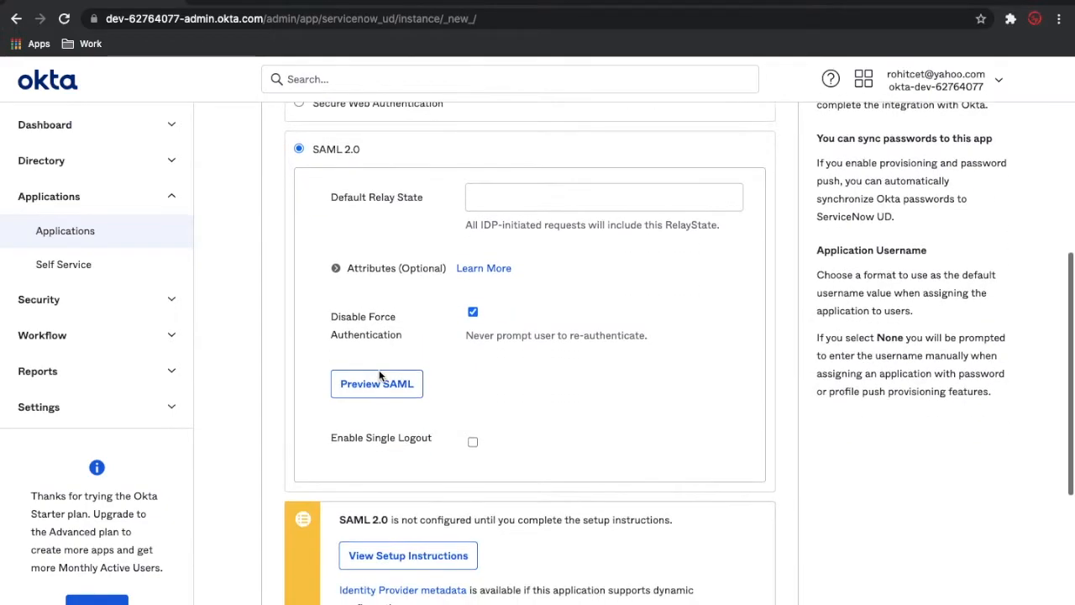
scroll("down", 3)
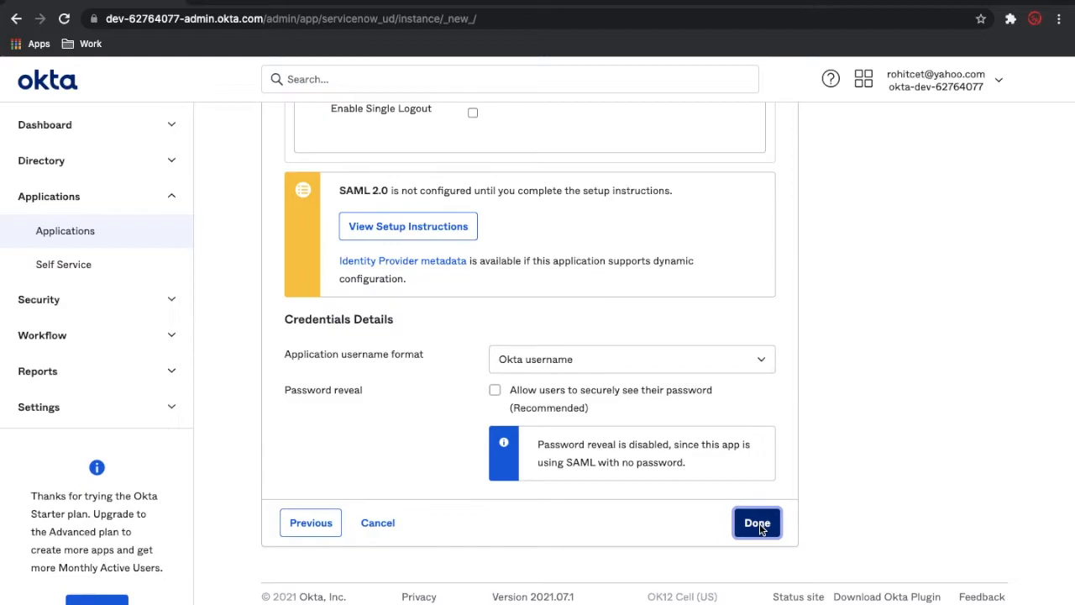
- Finish creating ServiceNow DEV and view its Sign On settings
left_click(756, 522)
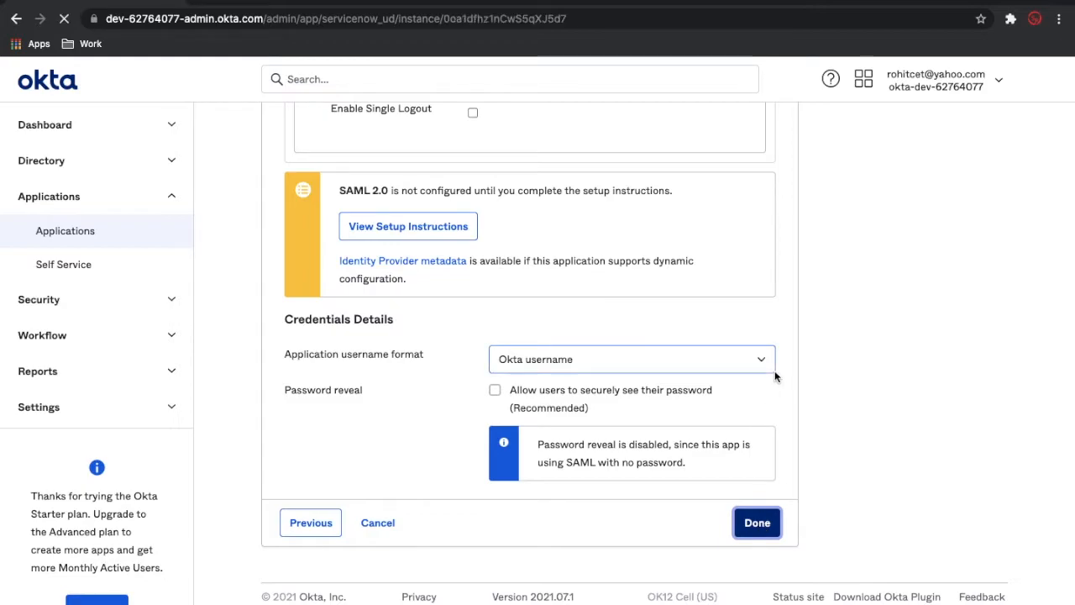
left_click(756, 522)
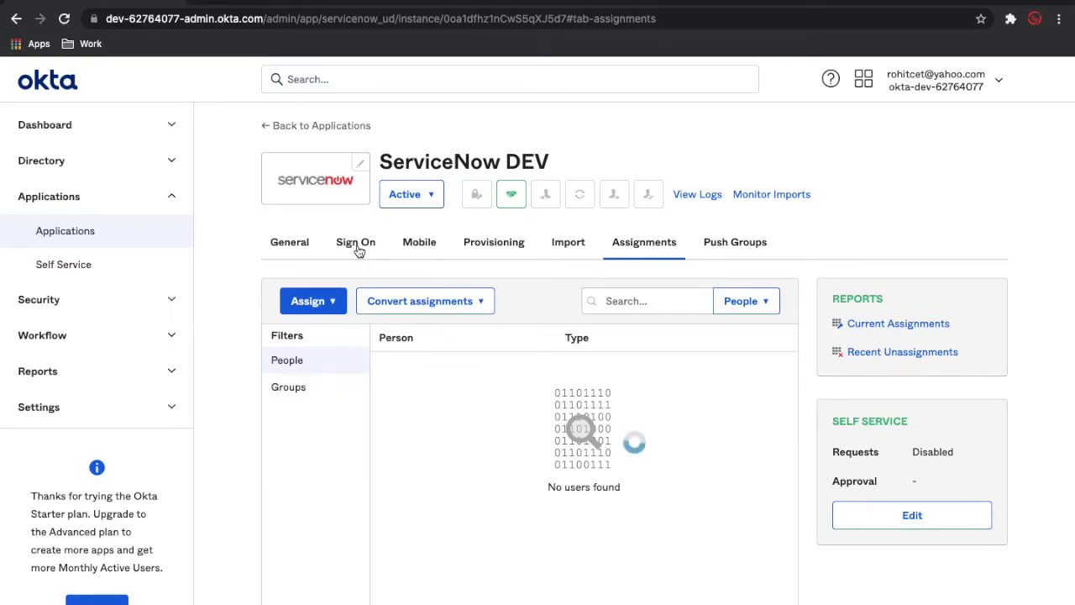
left_click(356, 242)
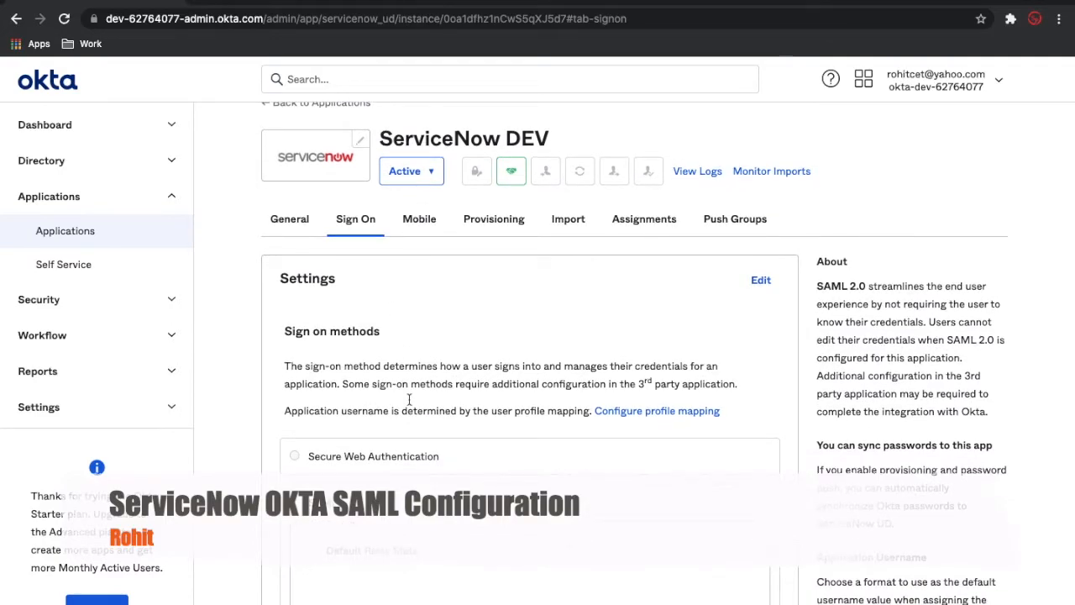
scroll("down", 3)
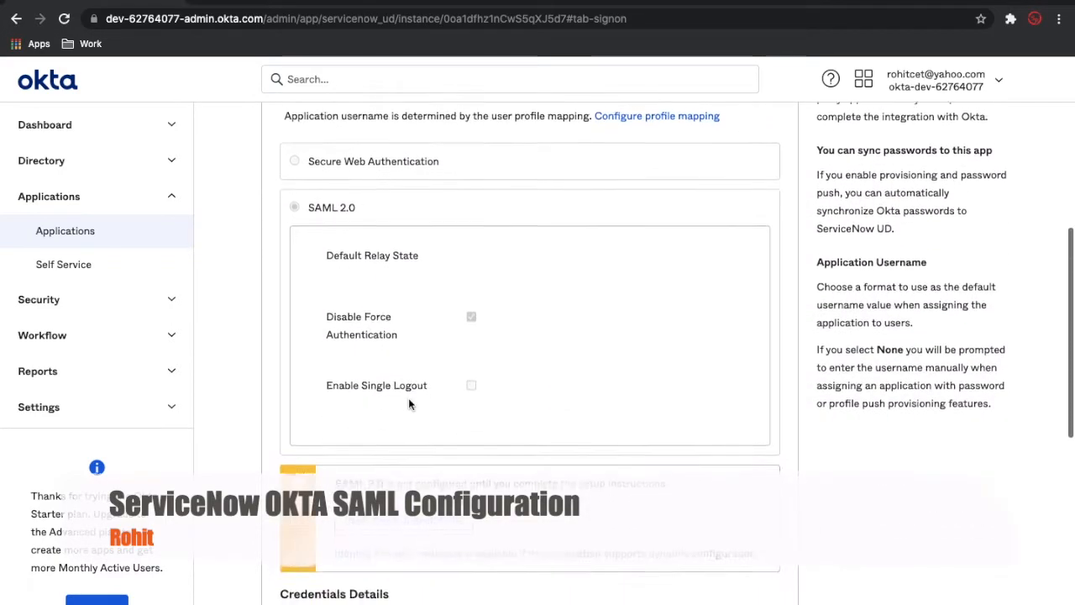
scroll("up", 3)
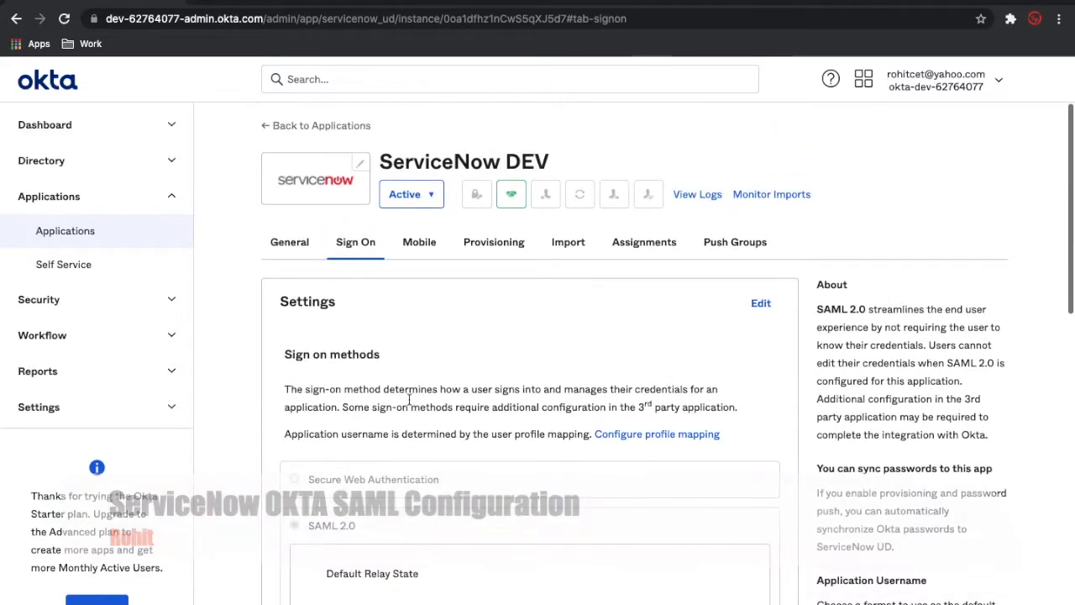
- Reopen ServiceNow DEV from the applications list and return to its SAML 2.0 Sign On settings
left_click(64, 232)
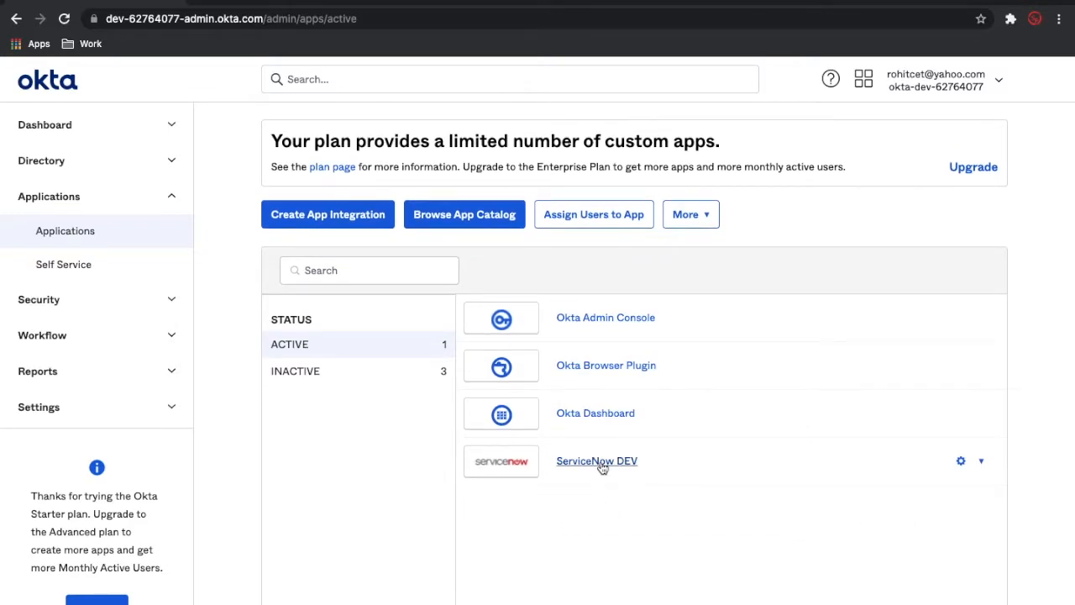
left_click(596, 460)
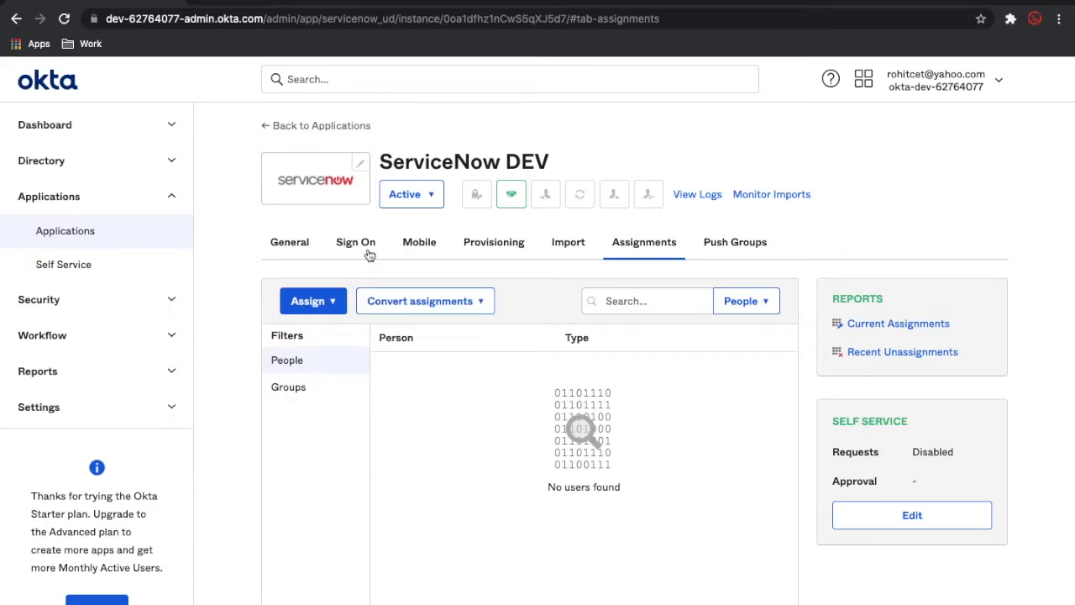
left_click(356, 242)
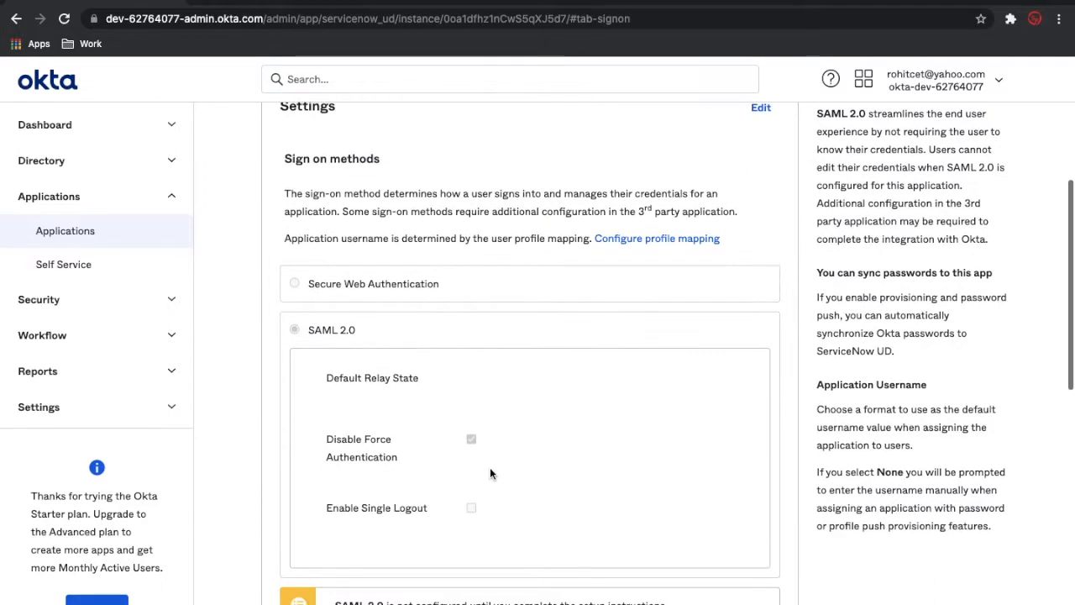
scroll("down", 3)
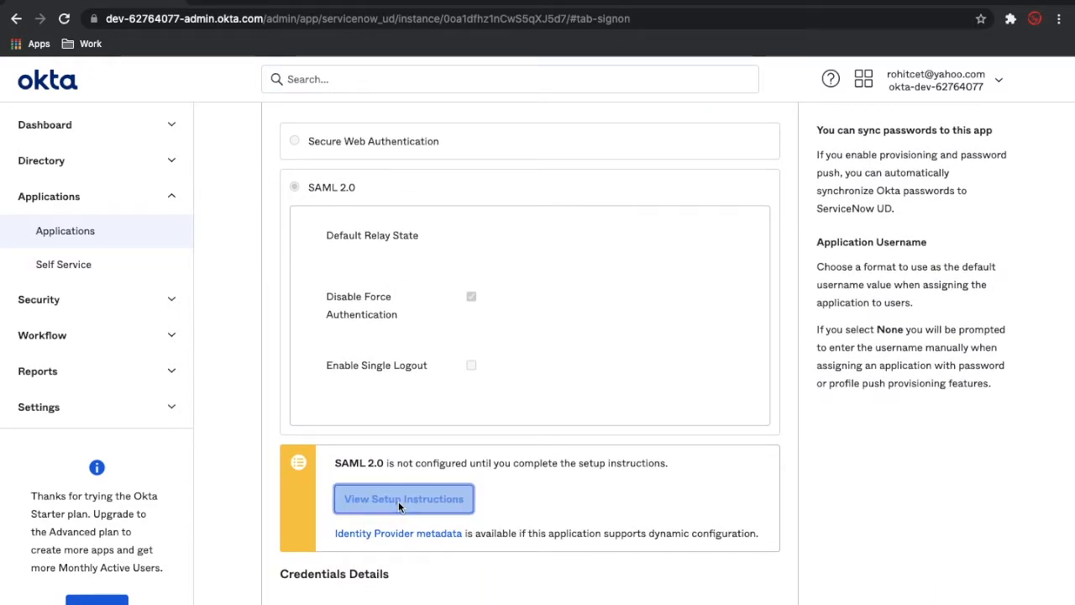
- Read the How to Configure SAML 2.0 for ServiceNow guide down to its prerequisites
left_click(403, 497)
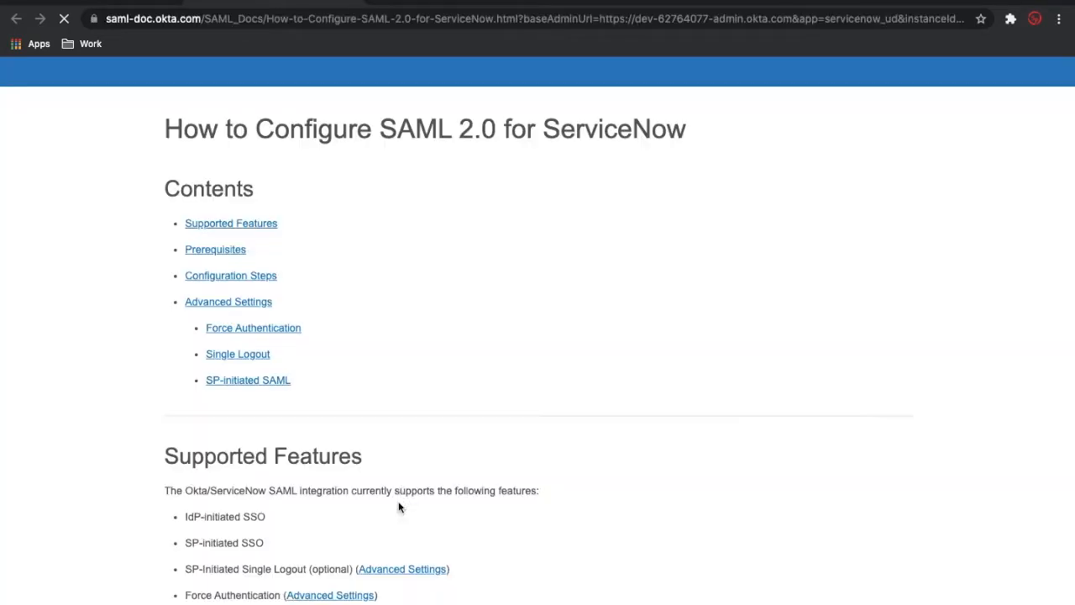
scroll("down", 3)
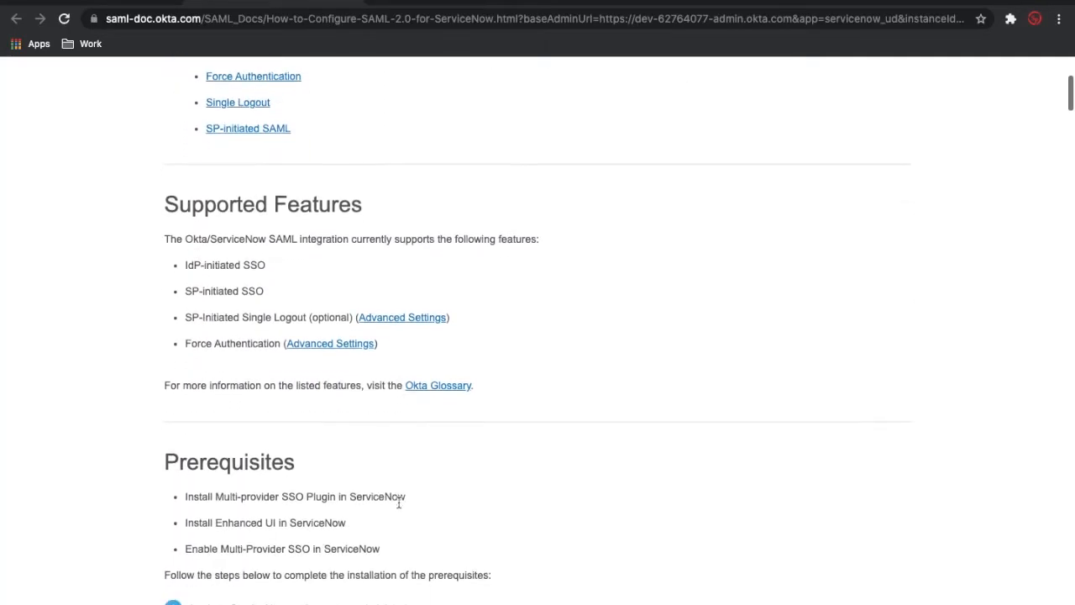
scroll("down", 3)
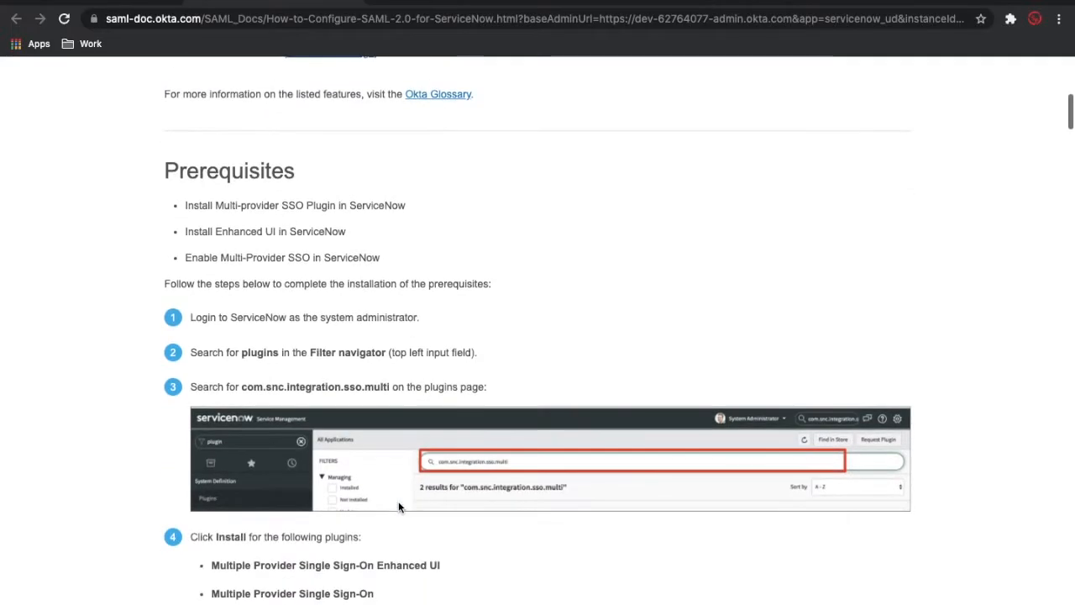
scroll("down", 3)
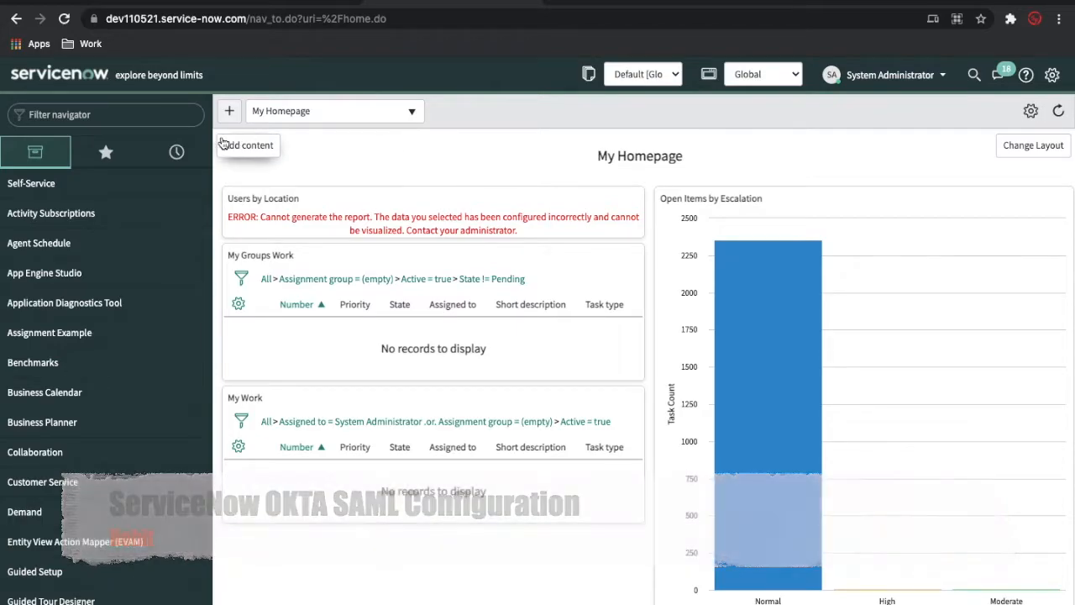
- Search plugins for 'sso' and confirm the Multiple Provider SSO plugins show Installed
type("plugin")
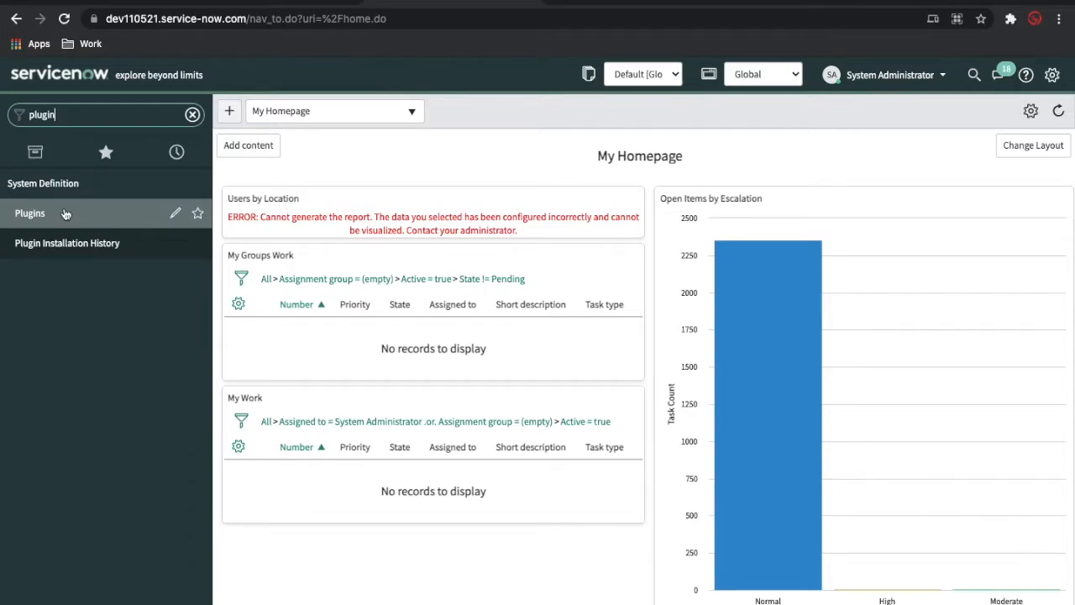
left_click(192, 114)
type("sso")
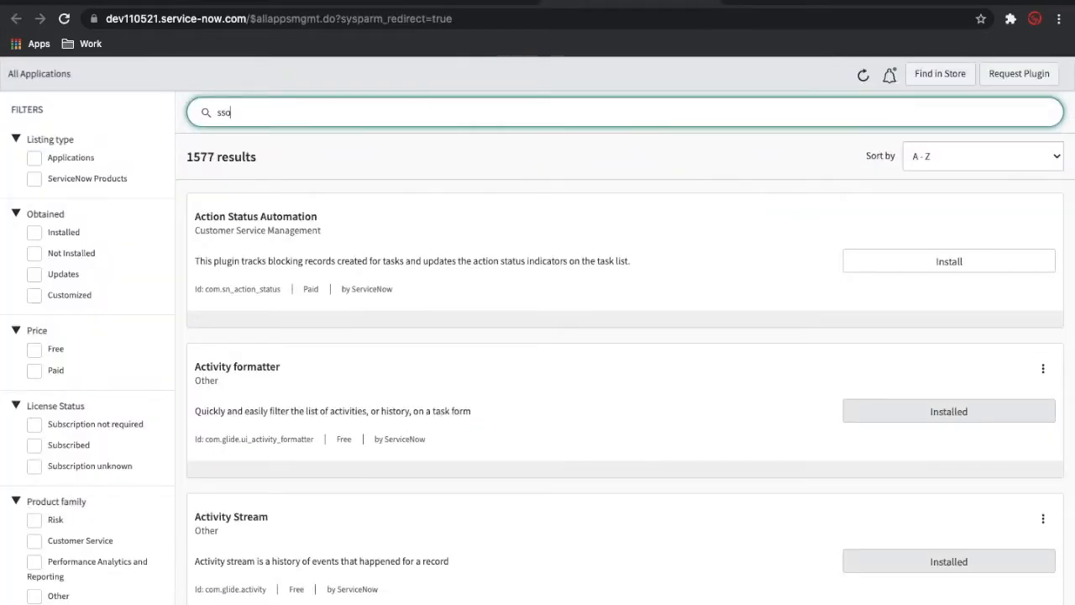
key("Return")
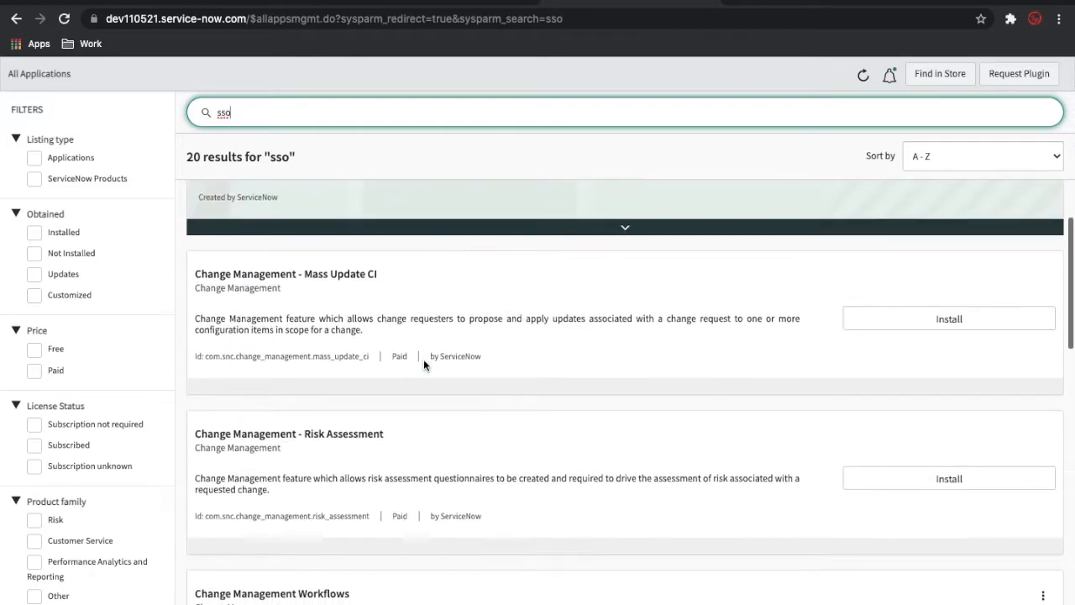
scroll("down", 3)
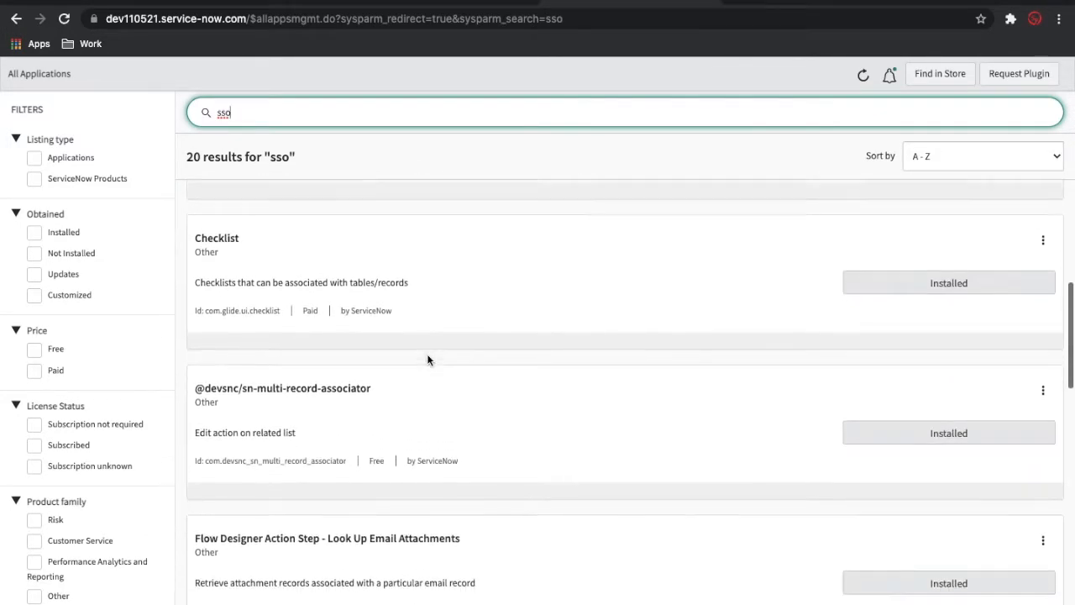
scroll("down", 3)
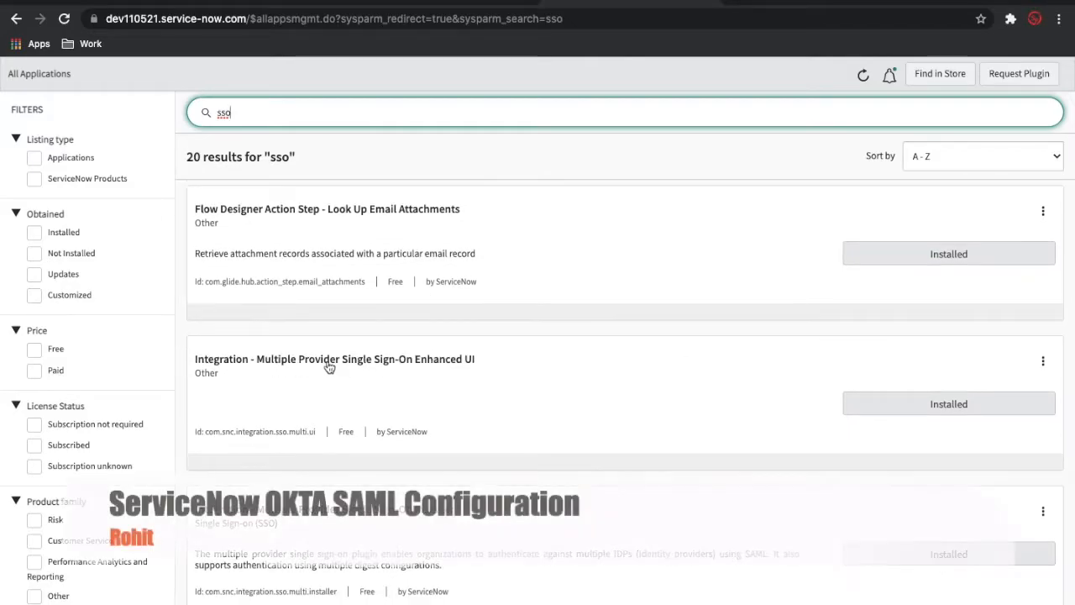
mouse_move(356, 368)
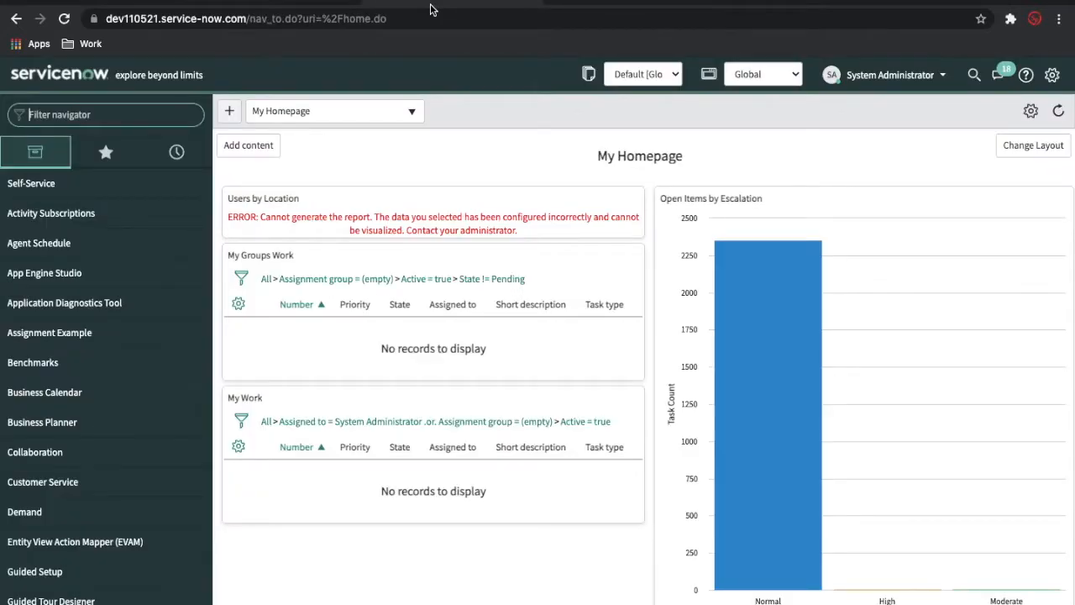
- Filter the navigator by 'sso' and list the Multi-Provider SSO identity providers (no records)
left_click(104, 114)
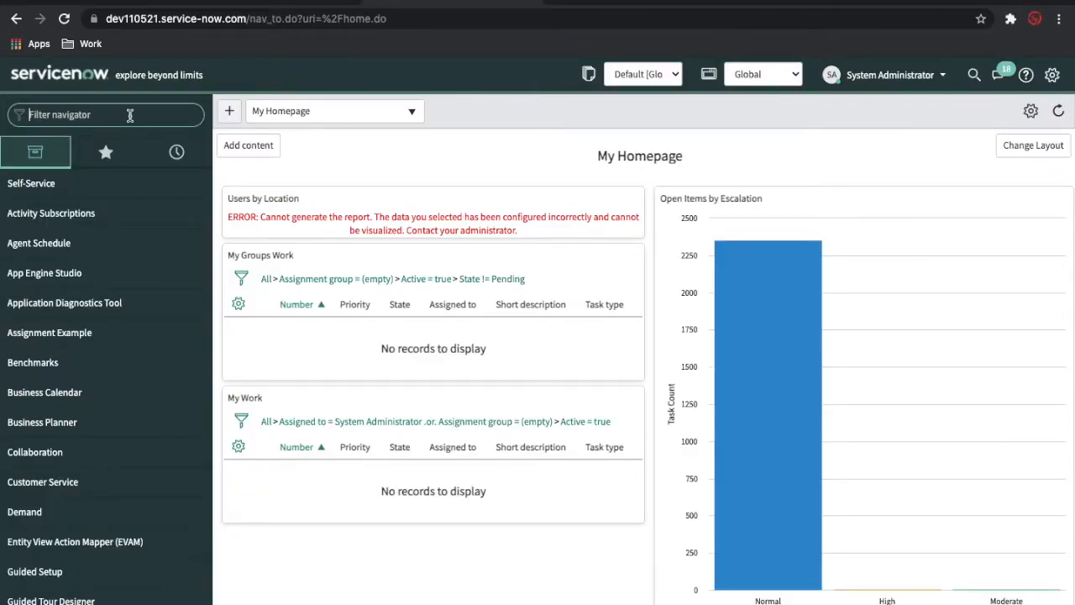
type("sso")
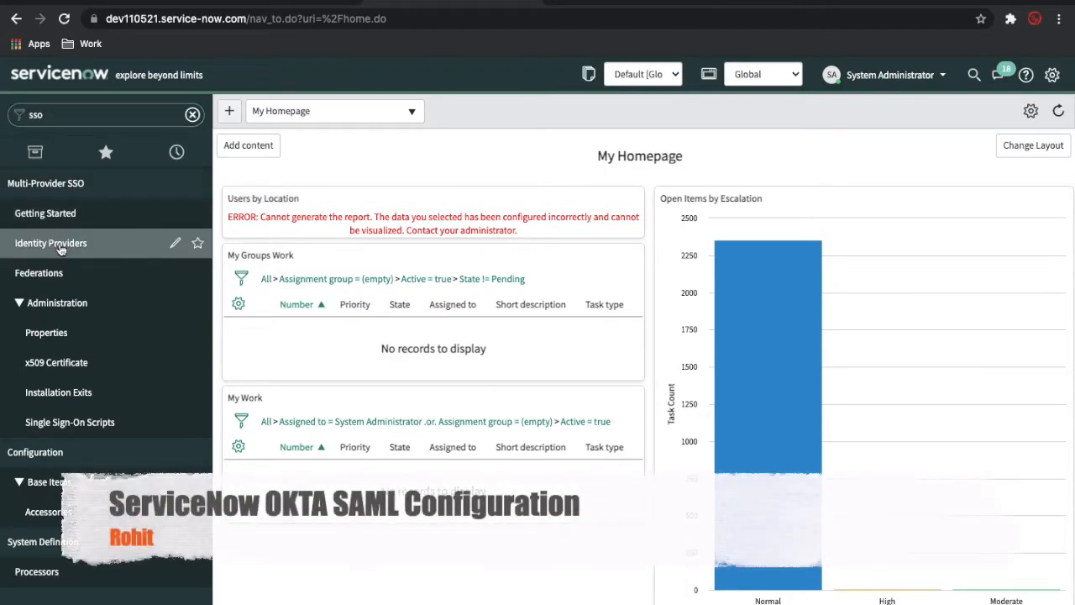
left_click(50, 242)
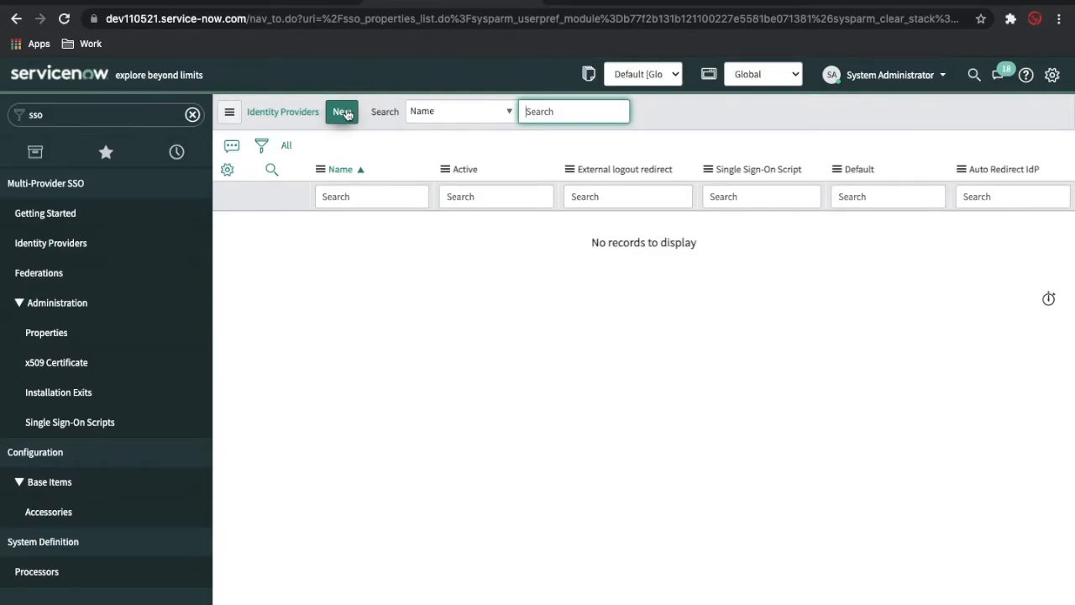
- Start a new identity provider in ServiceNow and choose SAML as the SSO kind
left_click(342, 111)
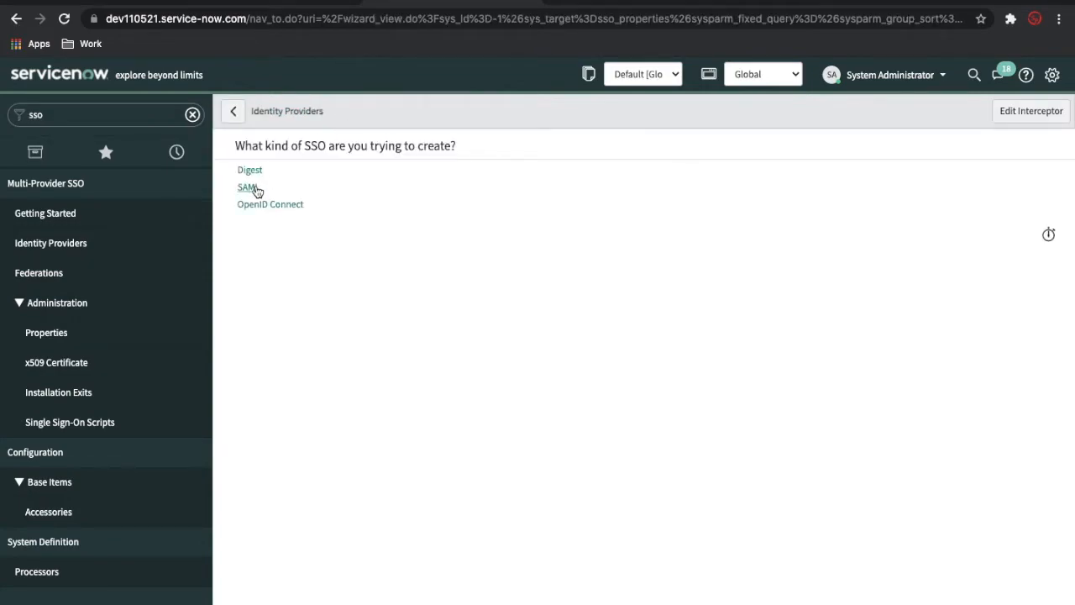
left_click(247, 186)
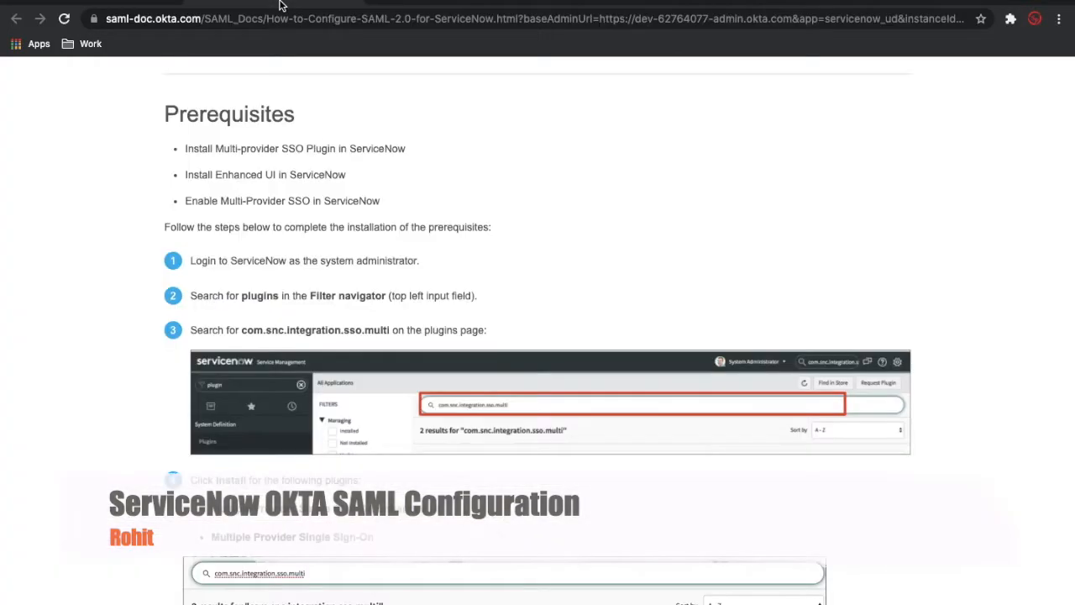
- Select the Okta metadata URL in step 6 of the SAML setup guide for copying
scroll("down", 3)
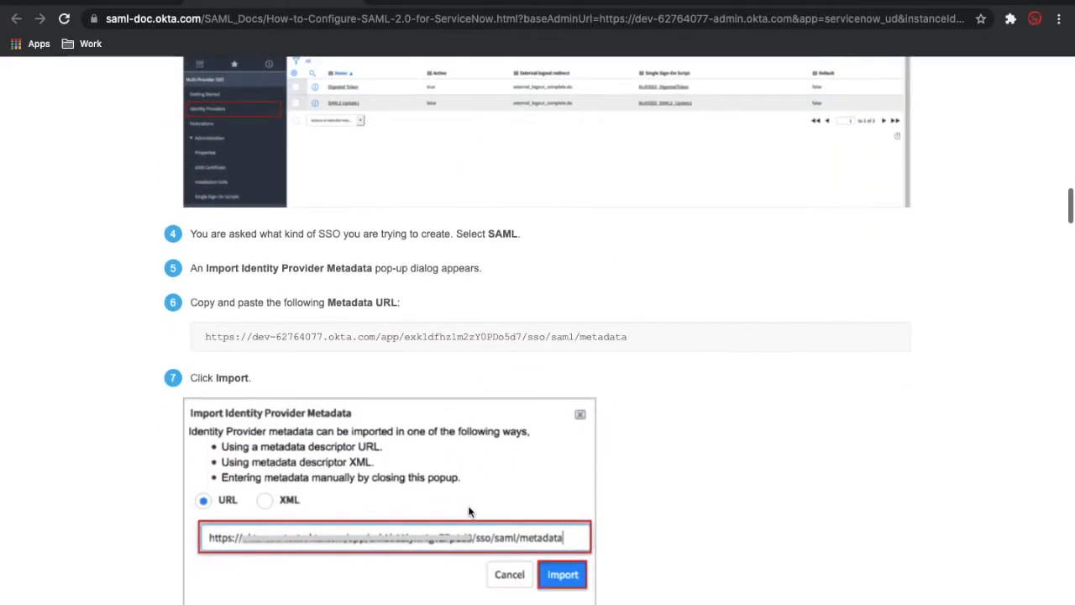
triple_click(416, 336)
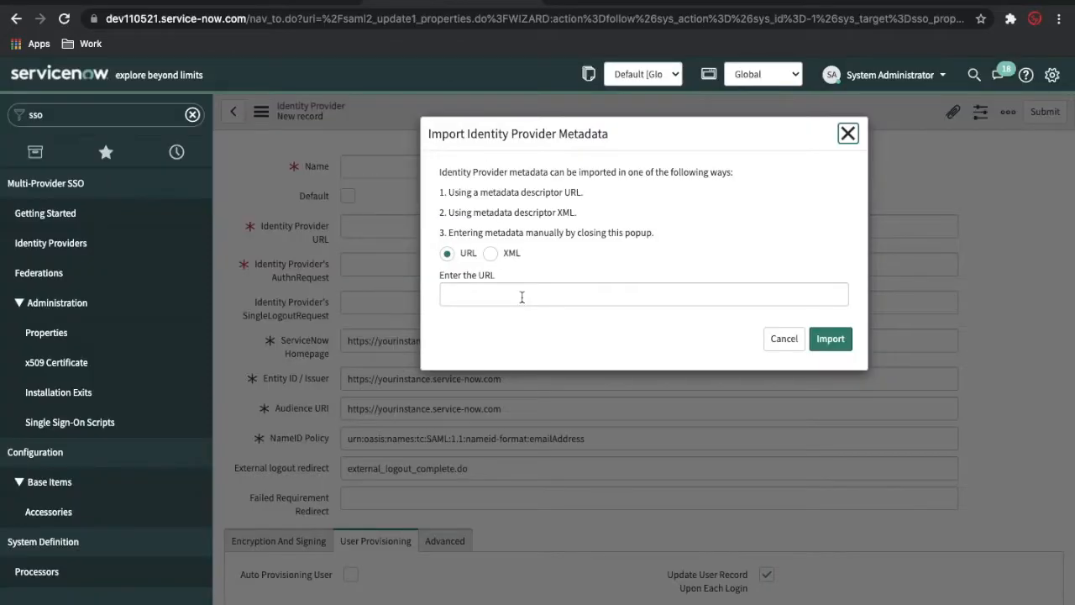
type("https://dev-62764077.okta.com/app/exk1dfhz1m2zY0PDo5d7/sso/saml/metadata")
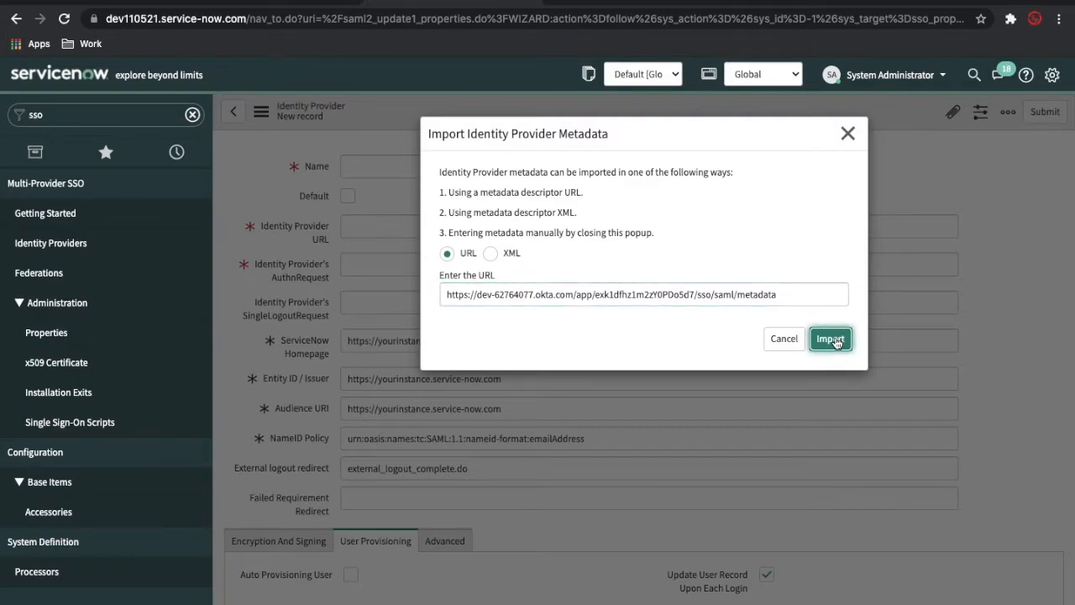
left_click(830, 338)
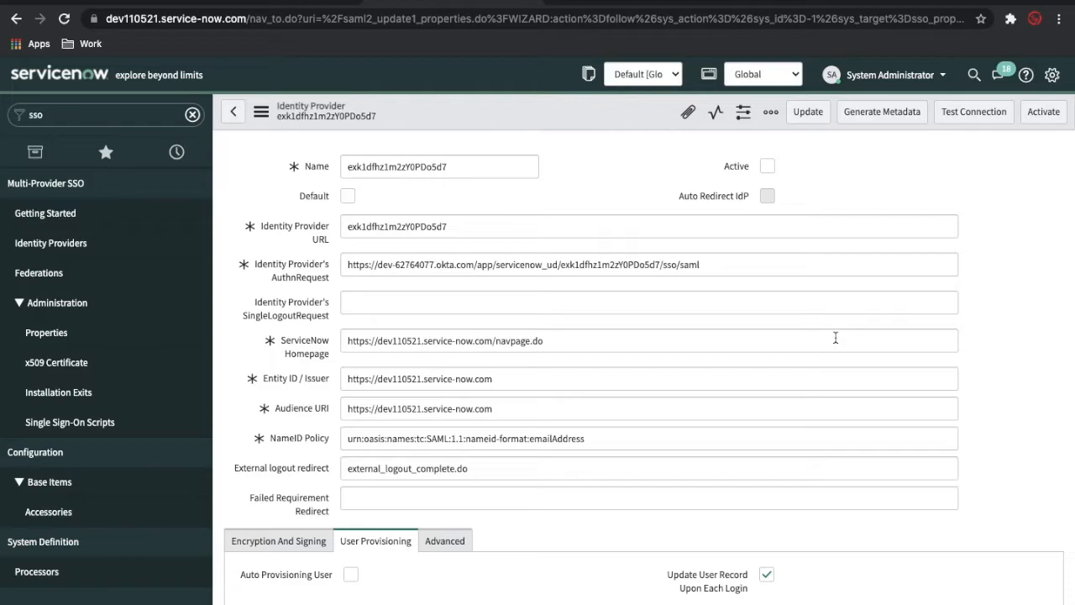
- Review the populated SSO URLs, NameID policy and X.509 certificate, then reach the Advanced settings
scroll("down", 3)
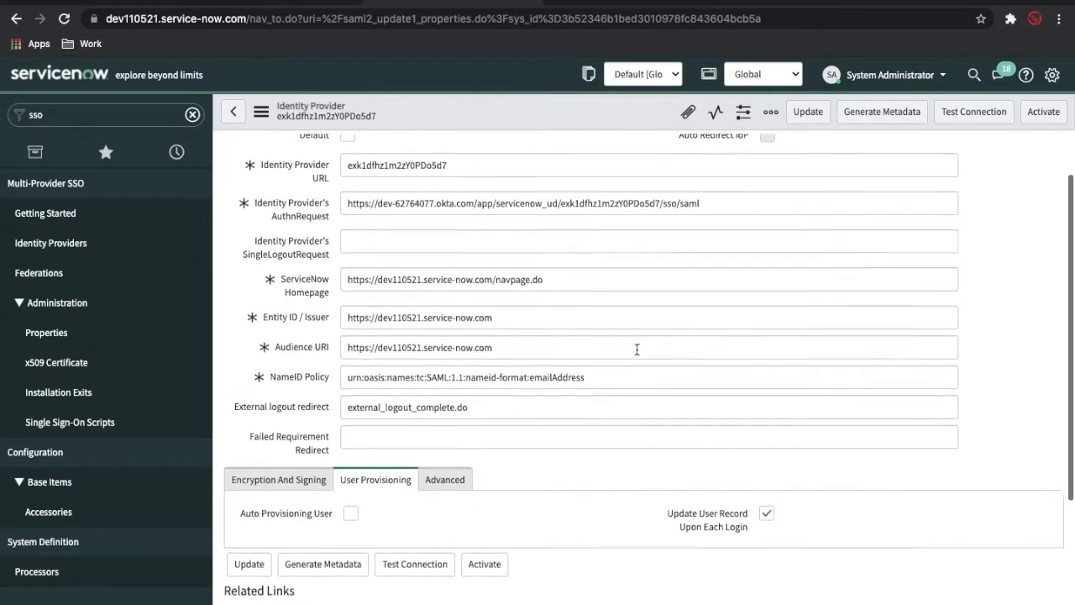
scroll("up", 3)
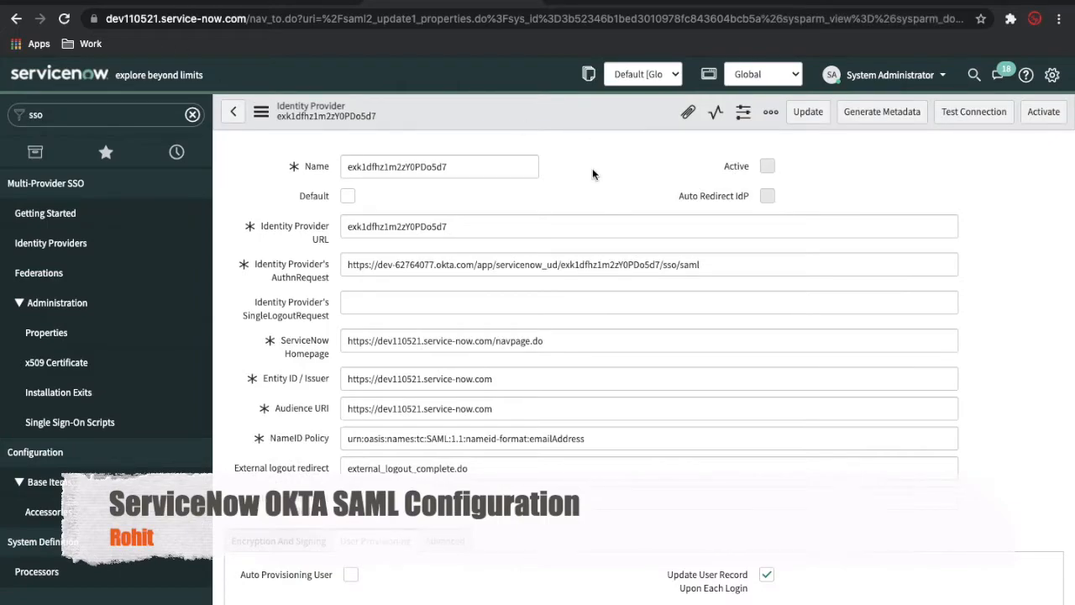
scroll("down", 3)
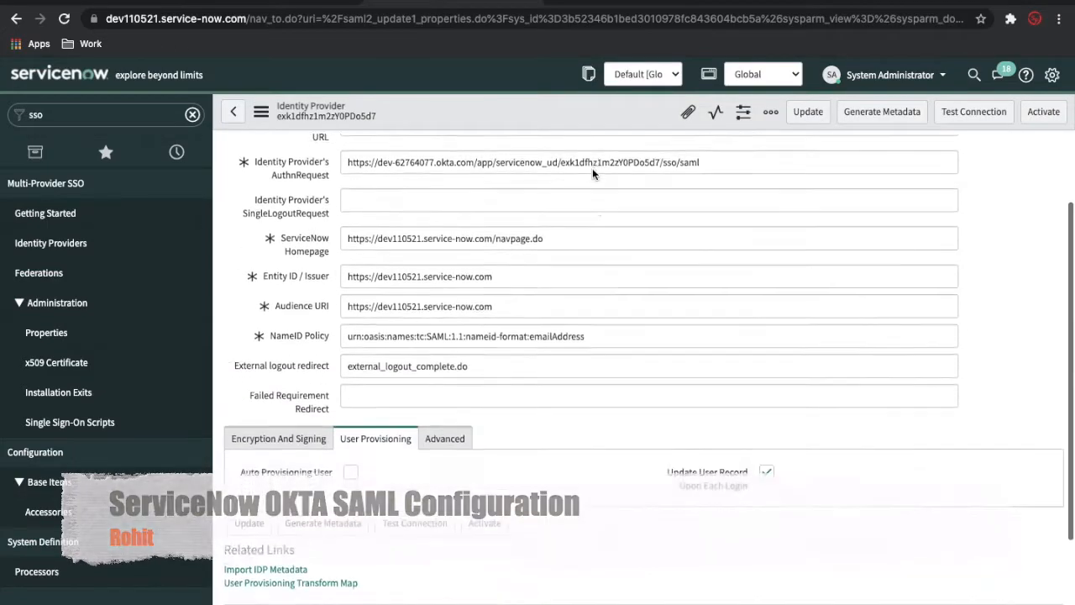
scroll("down", 3)
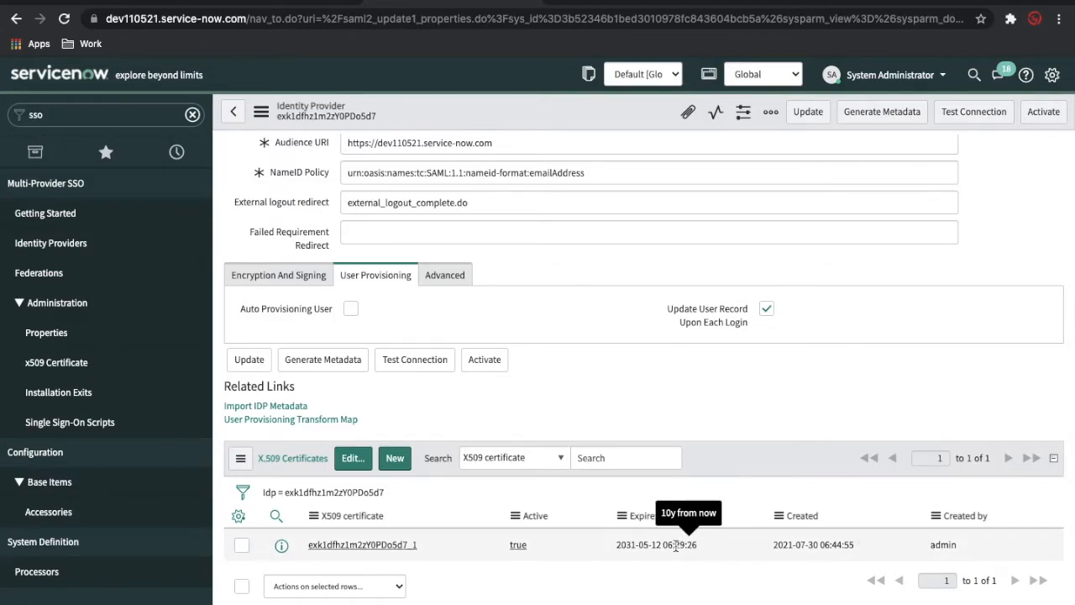
scroll("up", 3)
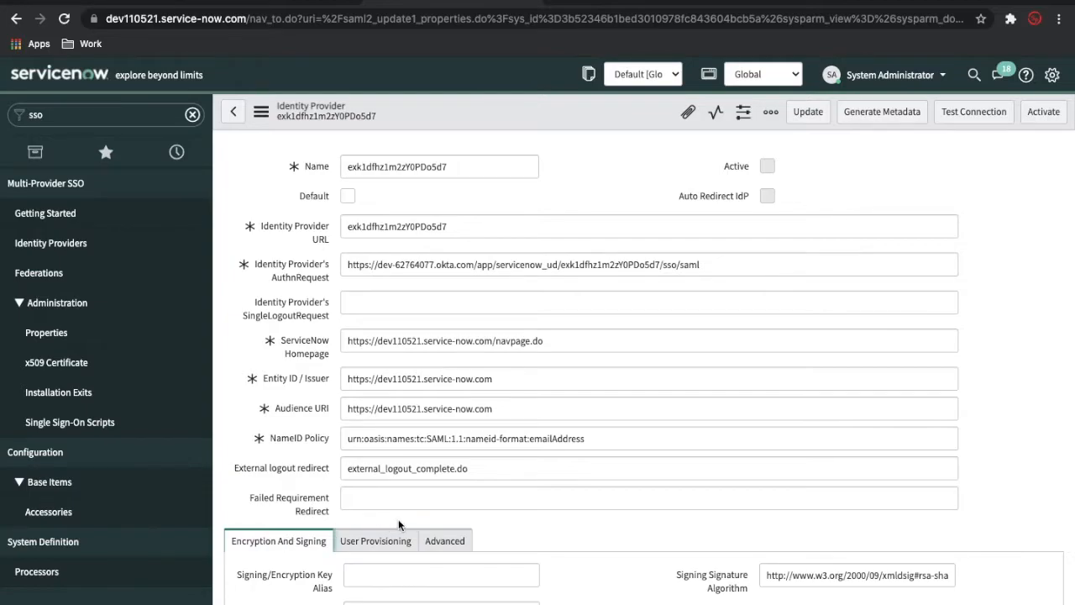
scroll("down", 3)
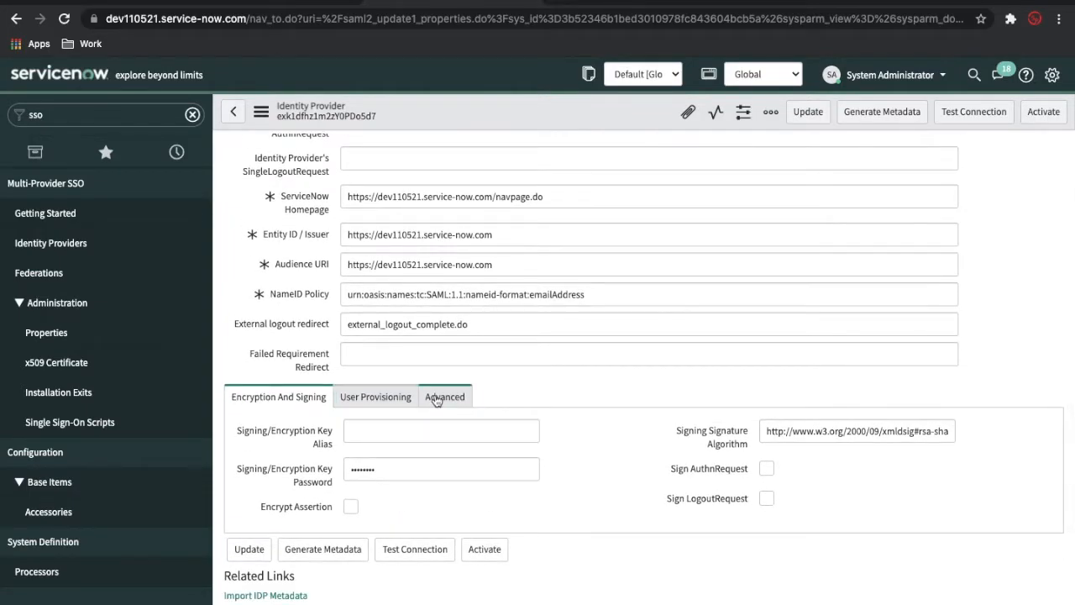
left_click(377, 396)
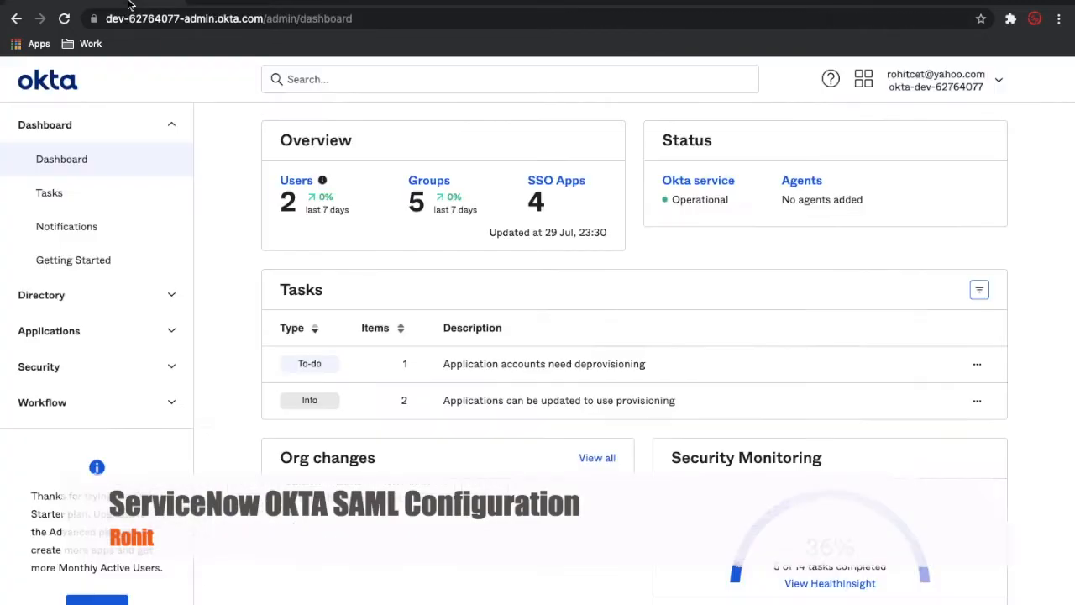
mouse_move(74, 259)
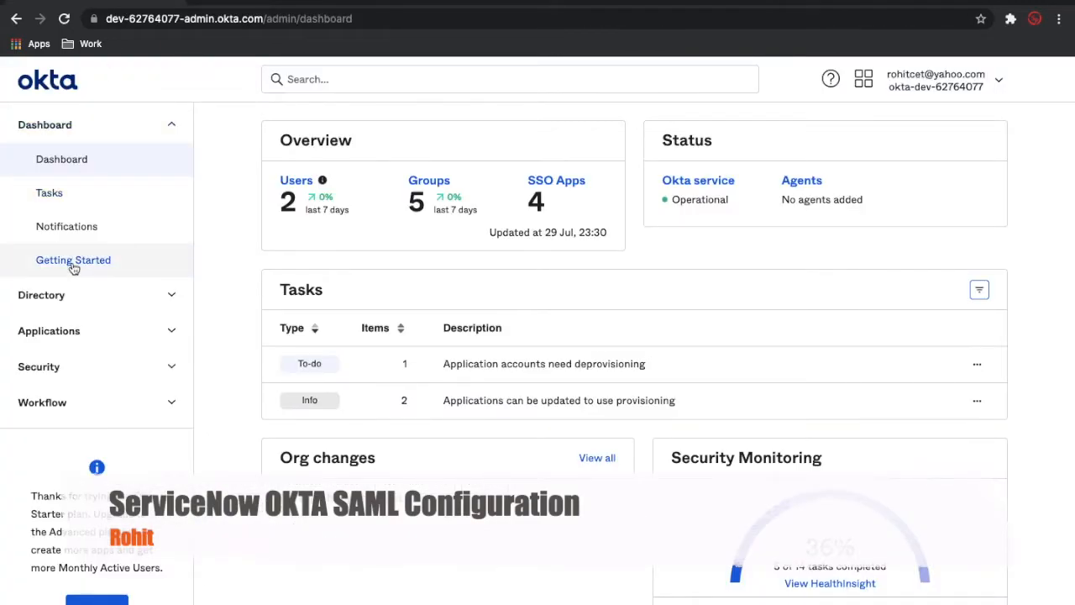
- Reach the Assignments list of the ServiceNow DEV application in Okta
left_click(48, 329)
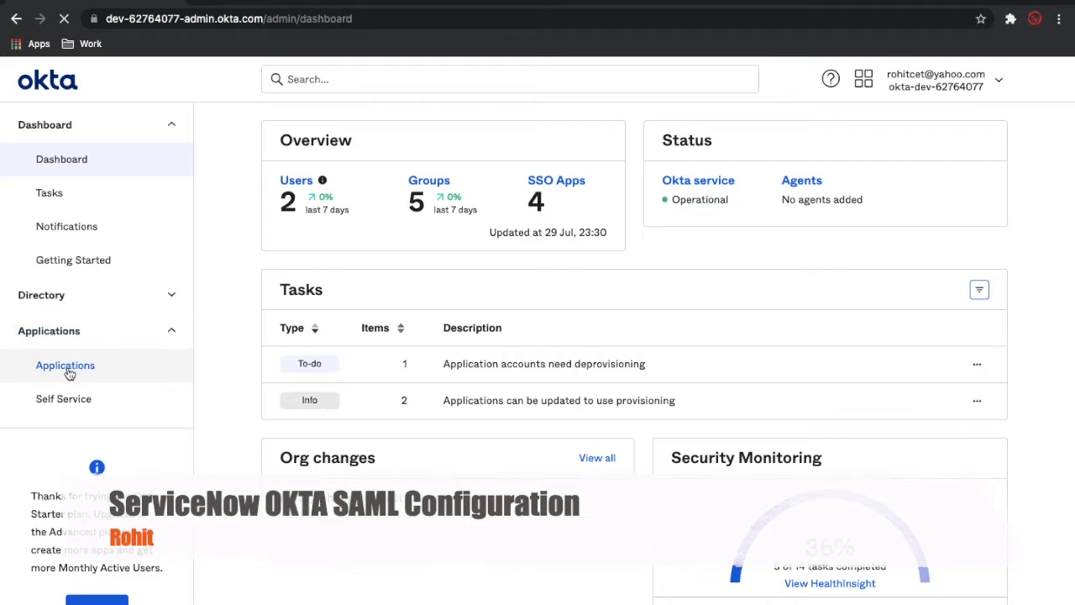
left_click(63, 365)
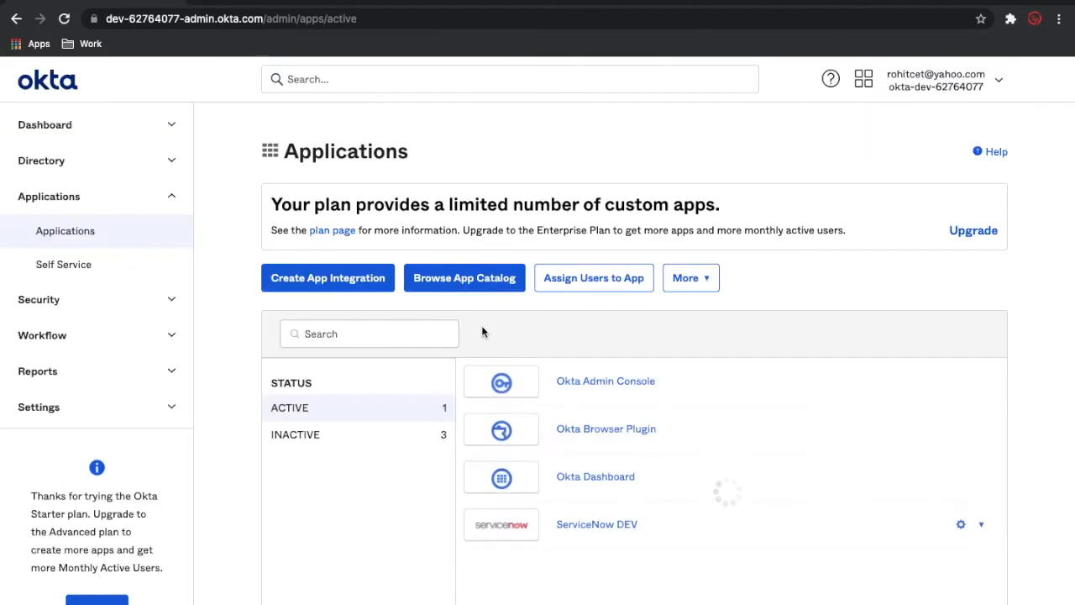
left_click(596, 524)
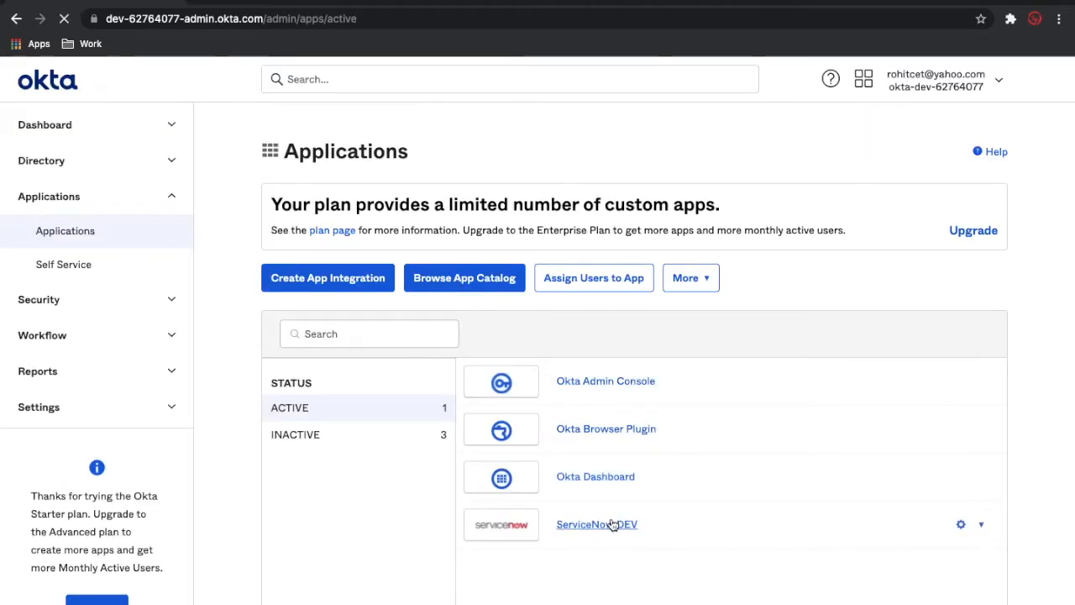
left_click(597, 524)
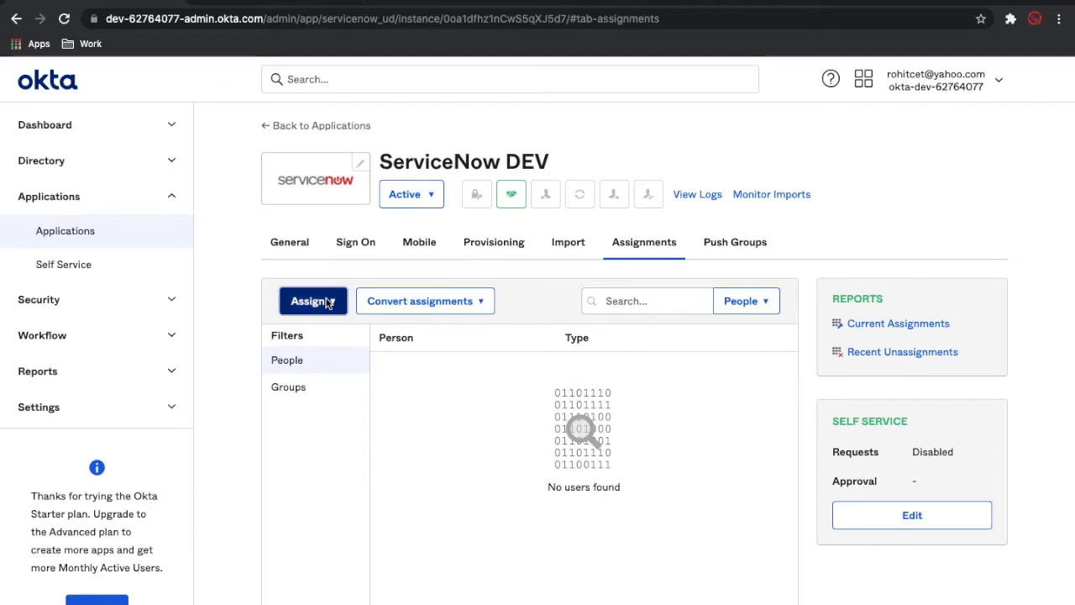
left_click(313, 300)
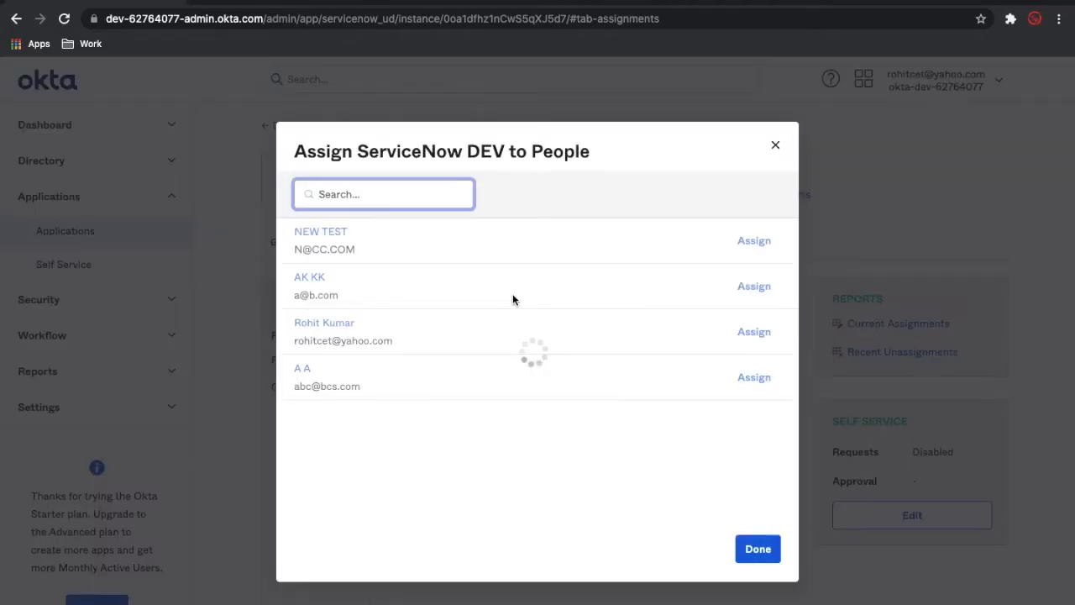
left_click(753, 331)
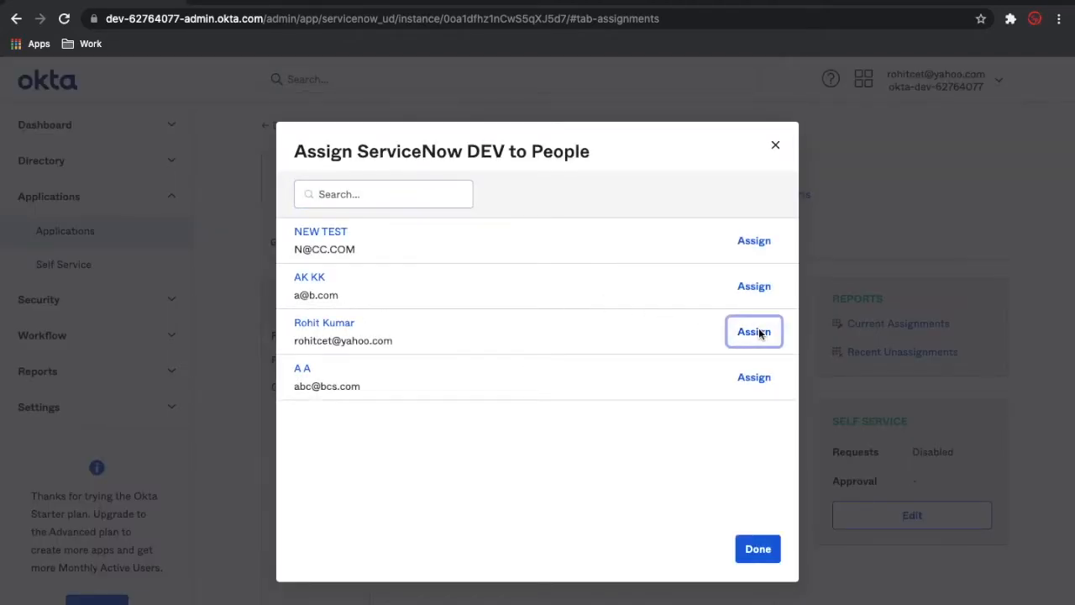
left_click(753, 331)
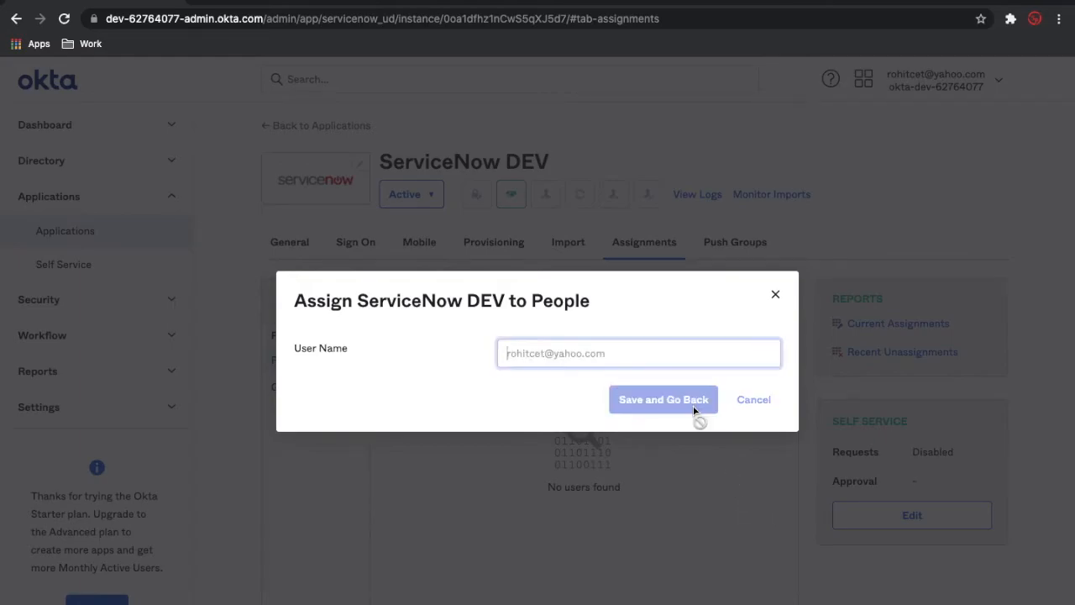
left_click(662, 400)
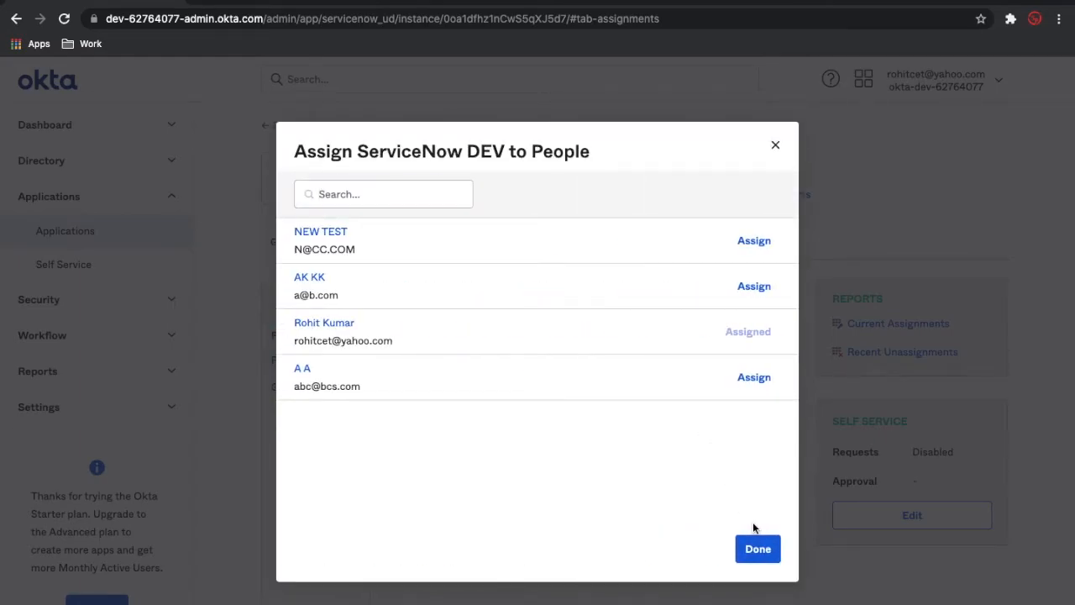
left_click(756, 548)
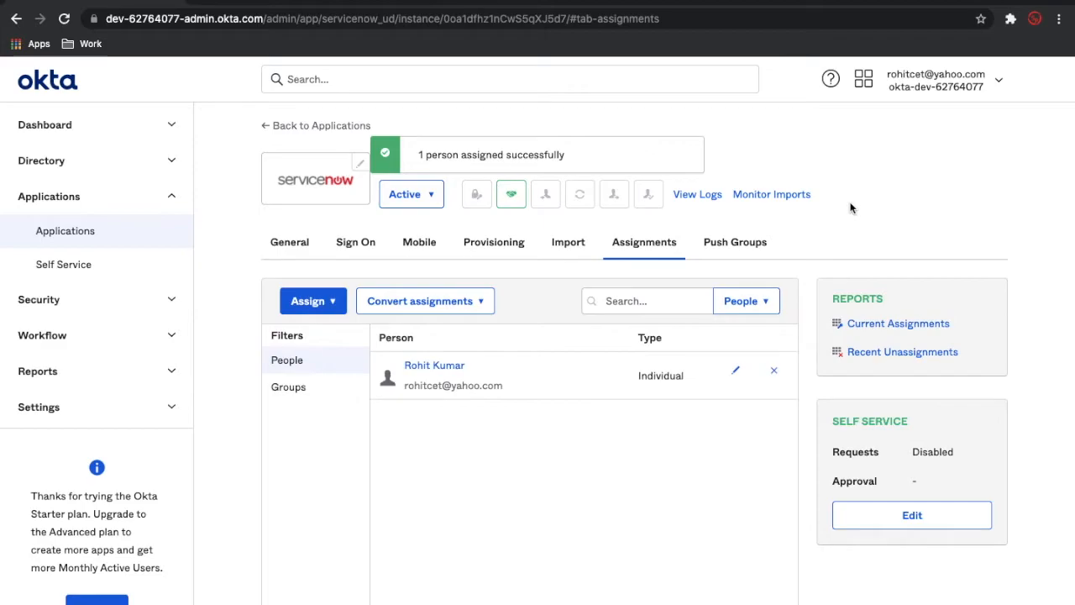
- Run Test Connection on the Okta identity provider, signing in with the assigned account, until login checks pass
left_click(998, 79)
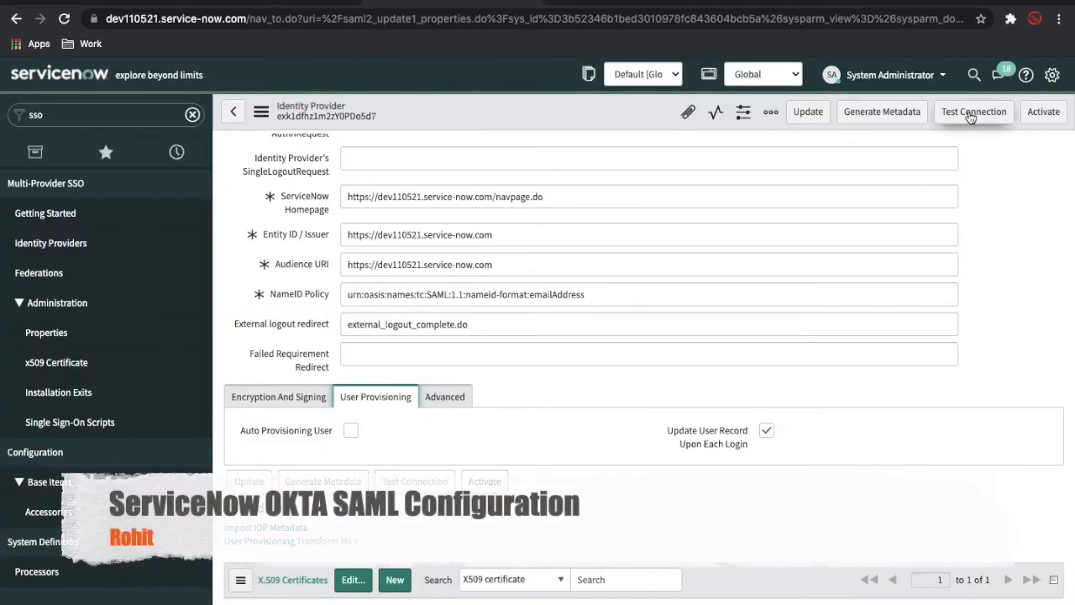
left_click(974, 111)
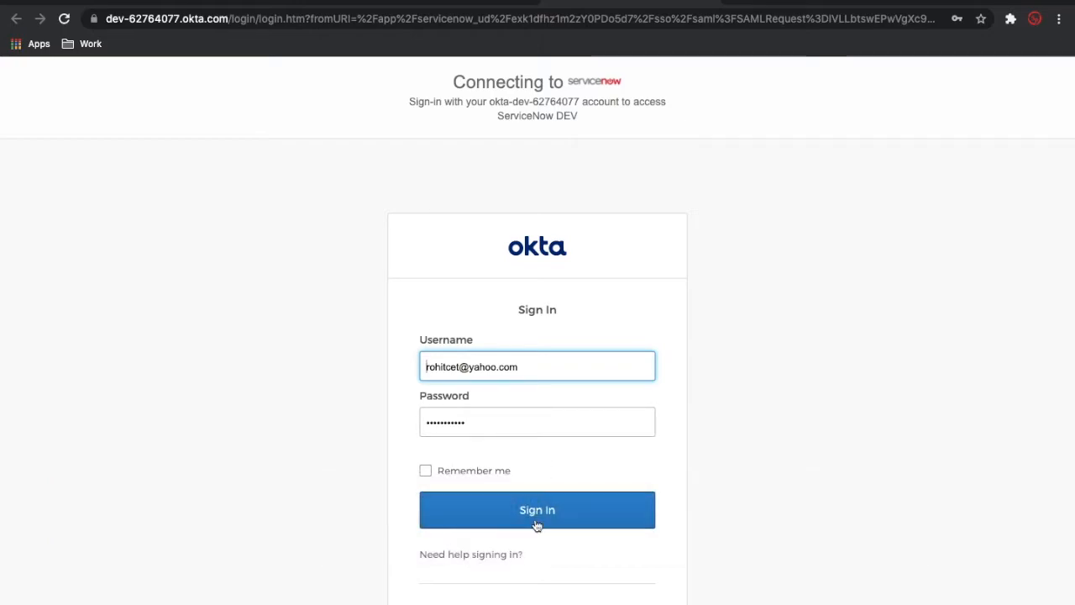
left_click(538, 511)
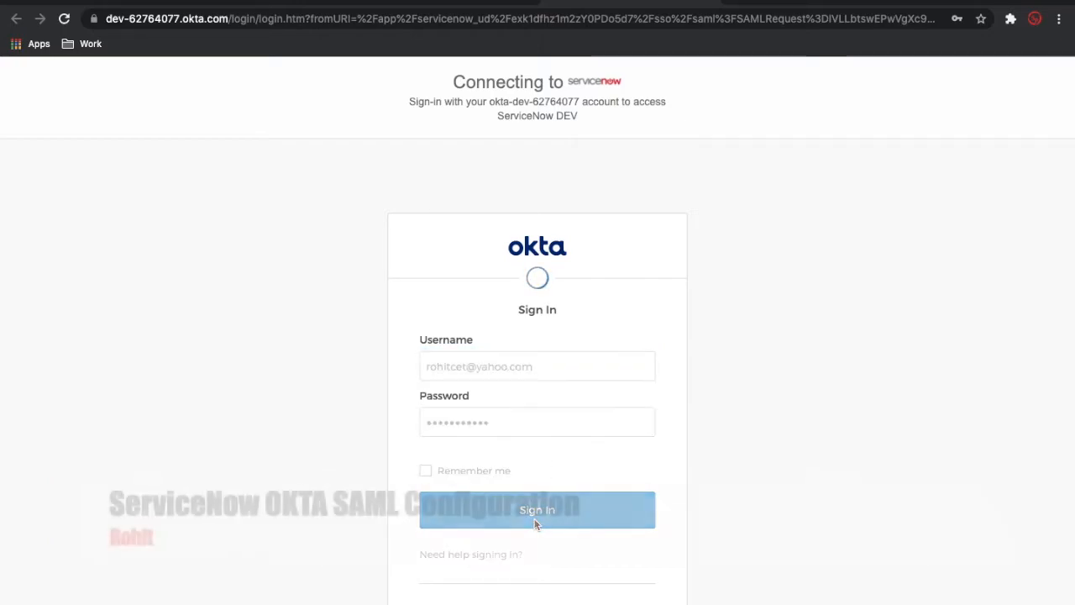
left_click(538, 510)
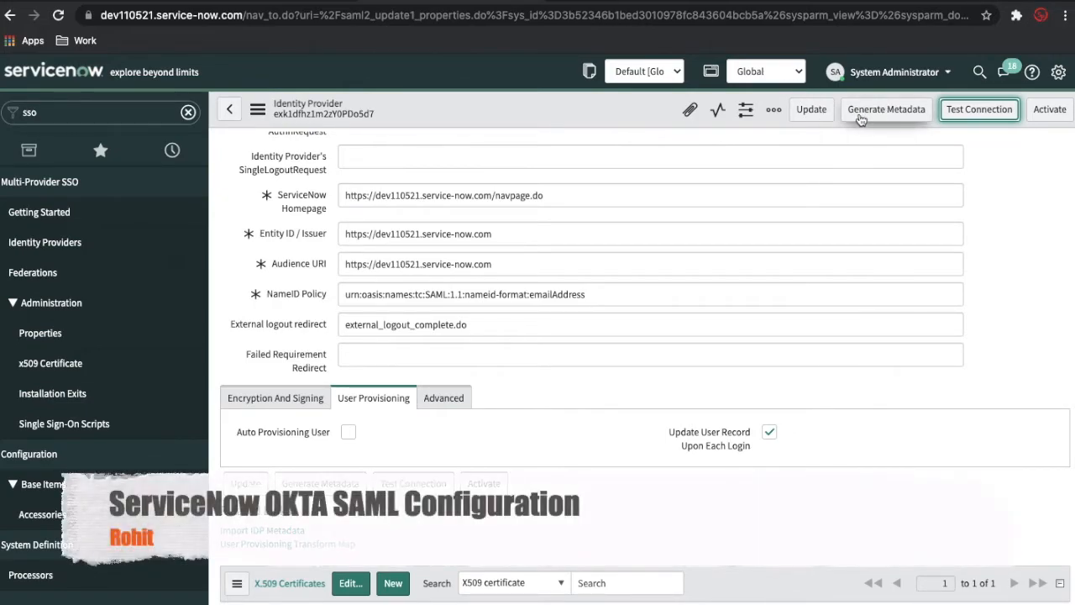
left_click(977, 109)
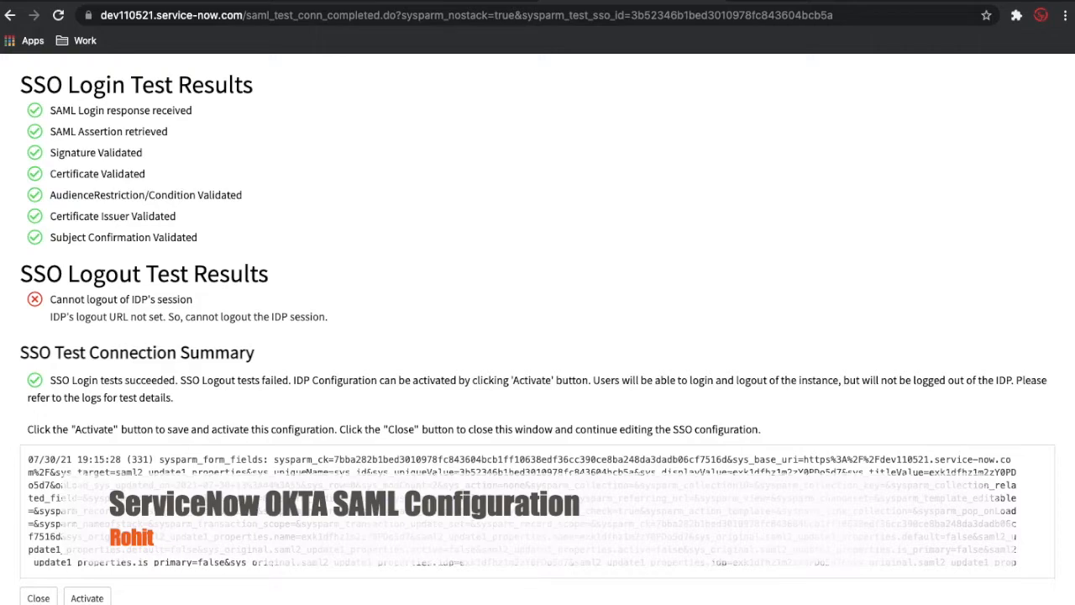
mouse_move(378, 314)
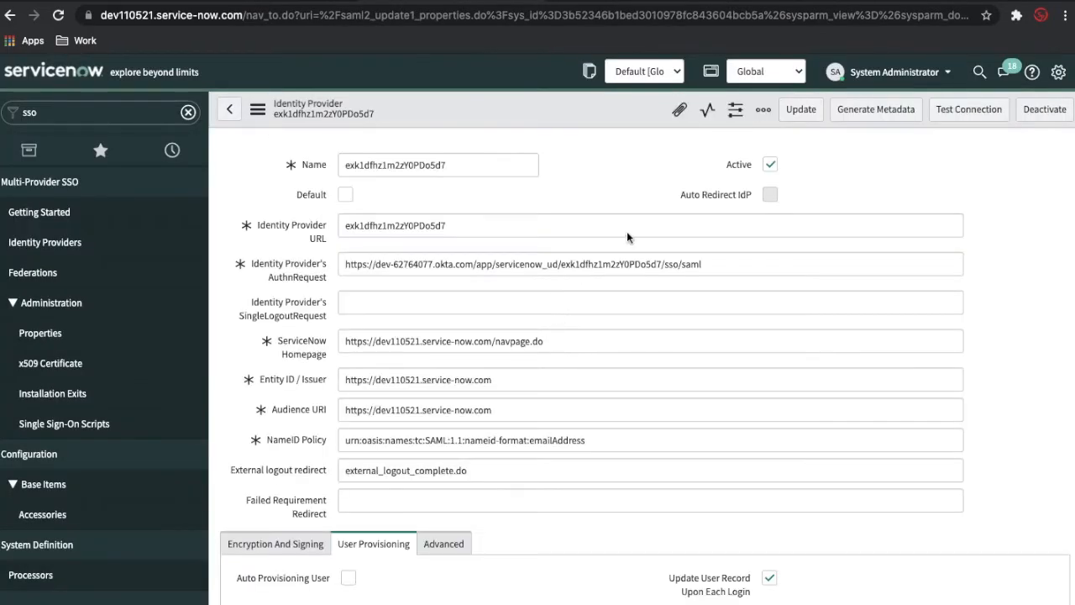
- Mark the Okta identity provider as Default, save the record and reach its Related Links
triple_click(437, 165)
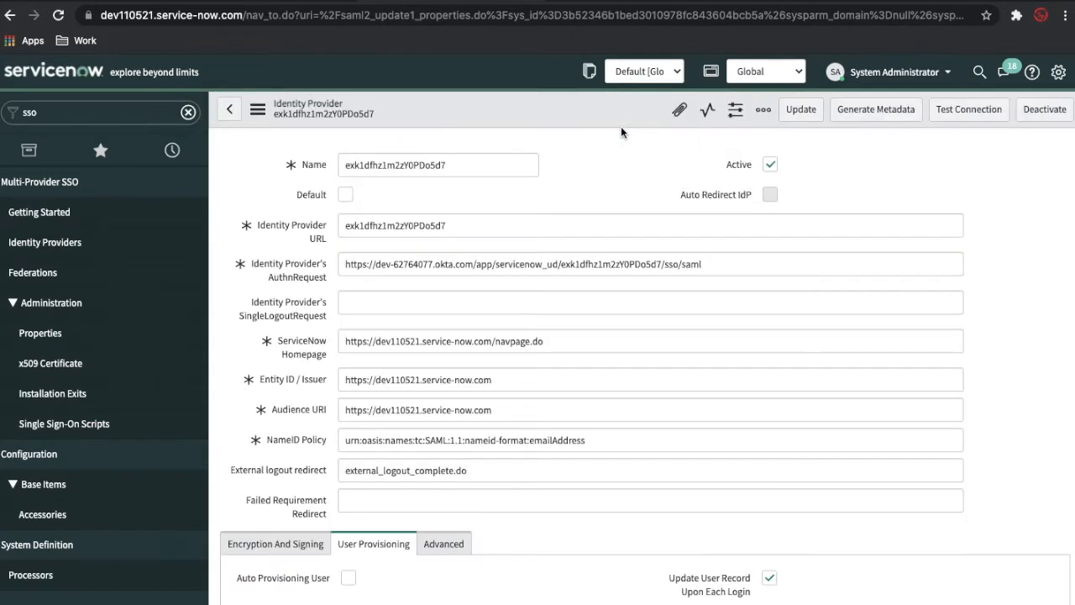
triple_click(437, 164)
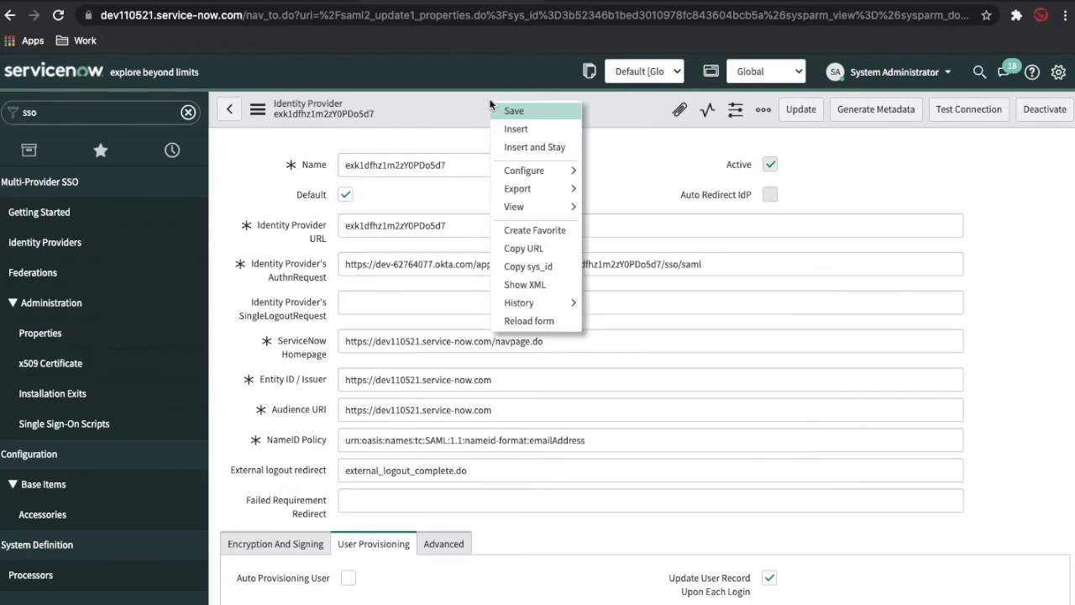
left_click(504, 114)
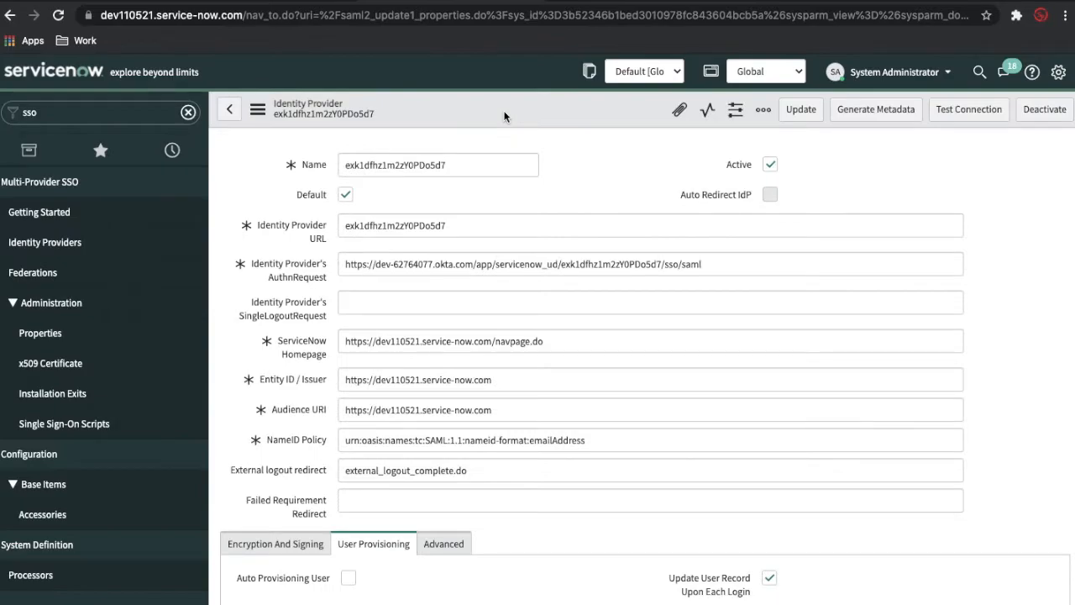
scroll("down", 3)
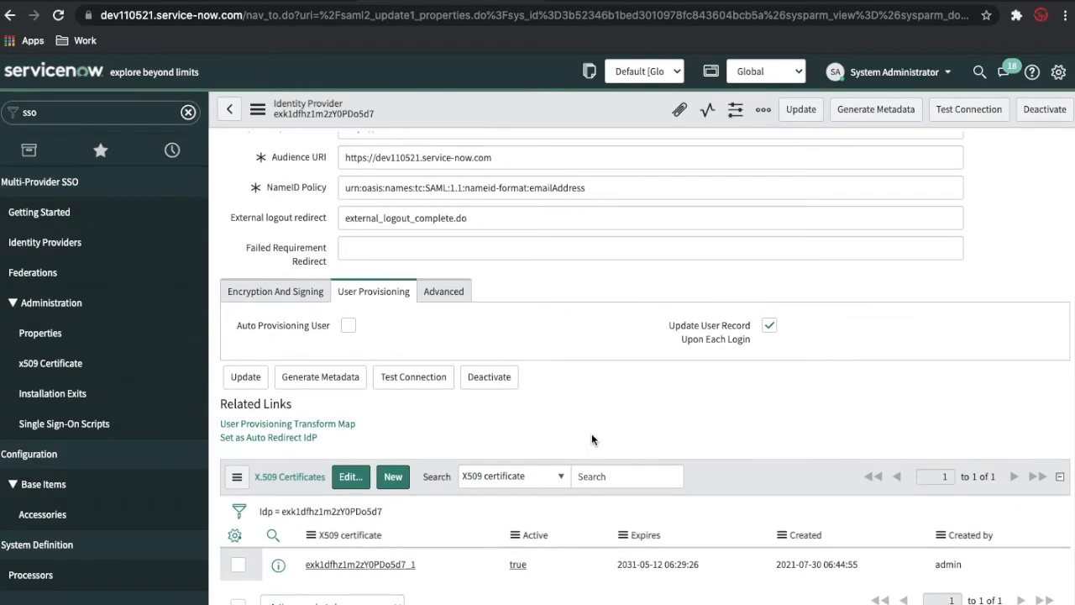
mouse_move(330, 450)
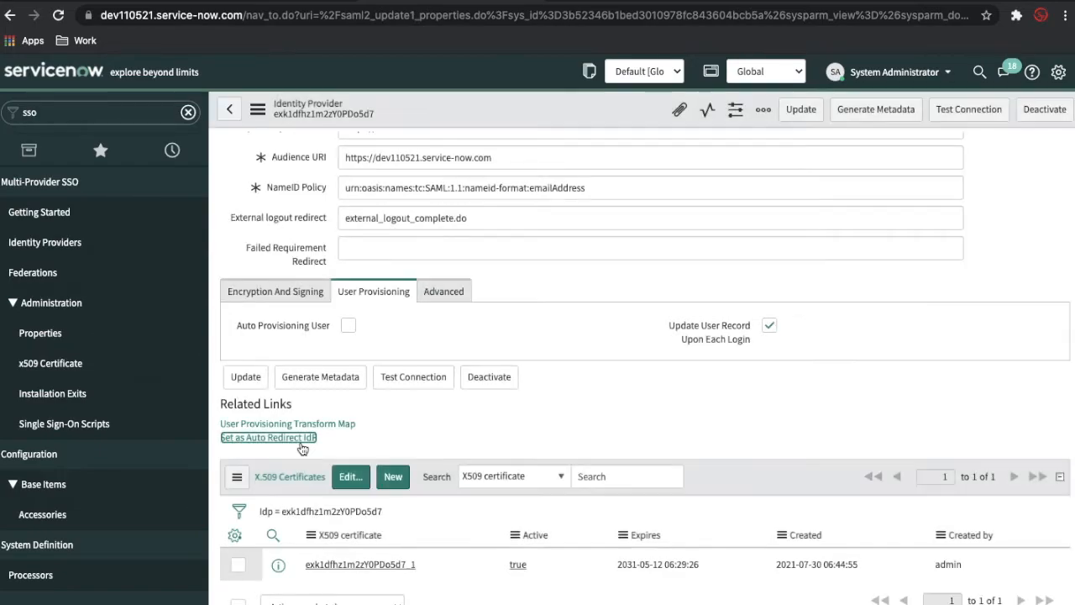
mouse_move(589, 298)
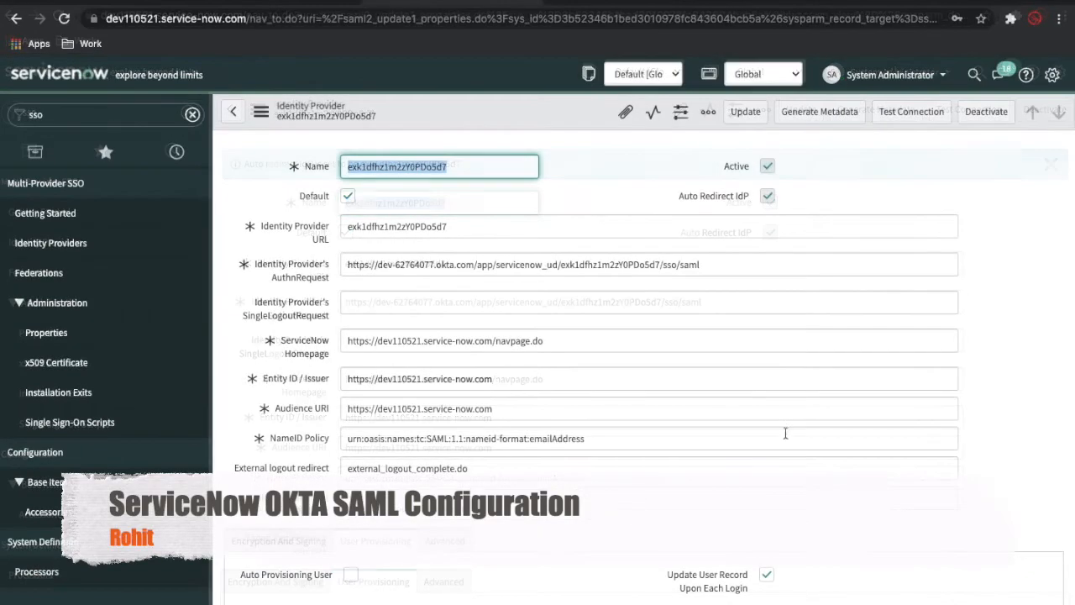
- Set Enable multiple provider SSO to Yes and save the Multi-Provider SSO properties
scroll("down", 3)
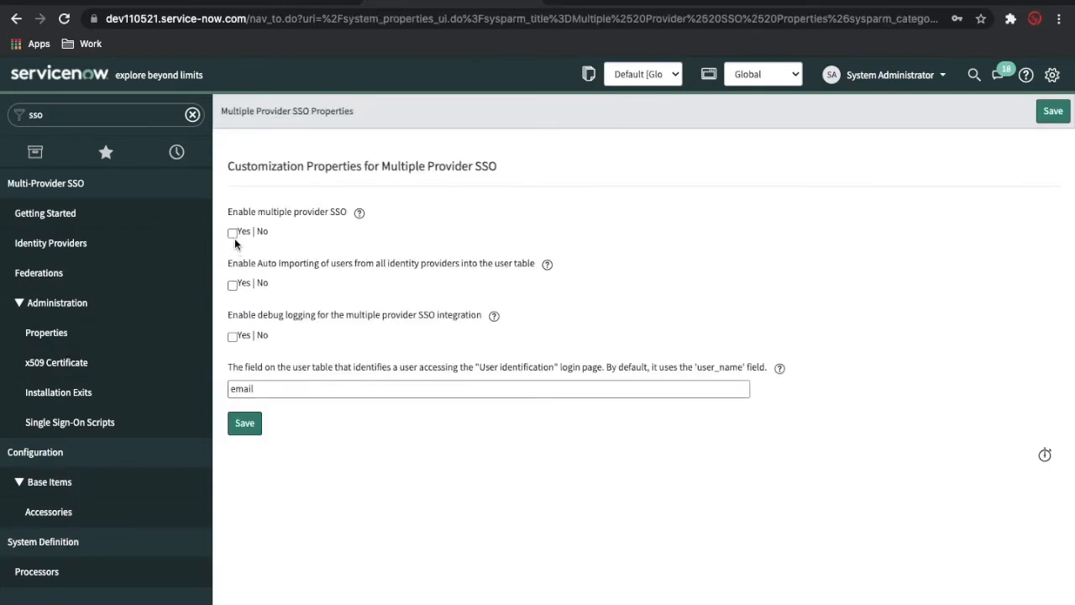
left_click(231, 232)
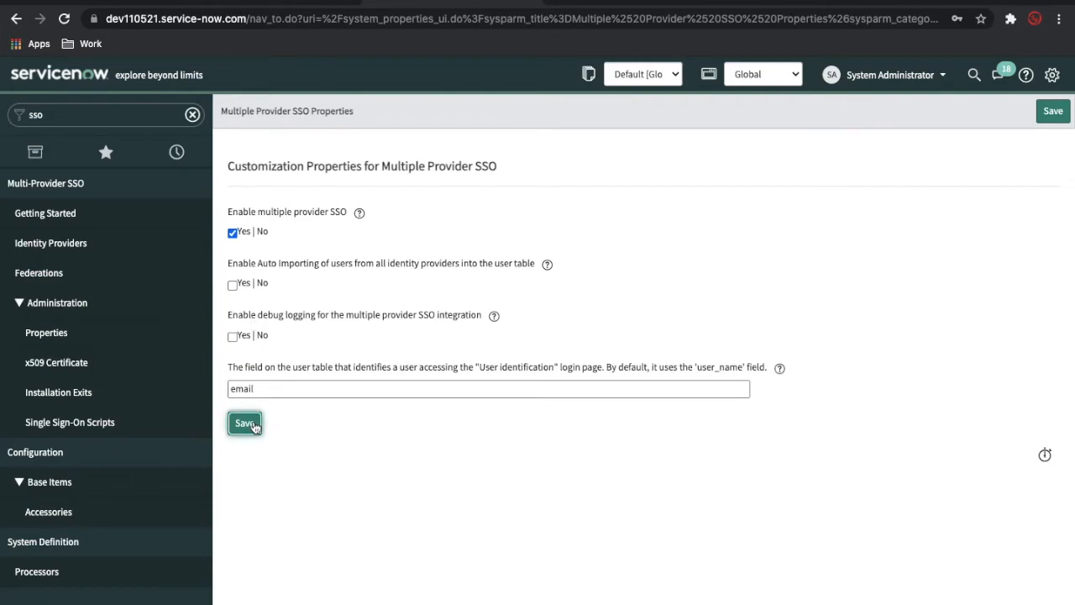
mouse_move(319, 340)
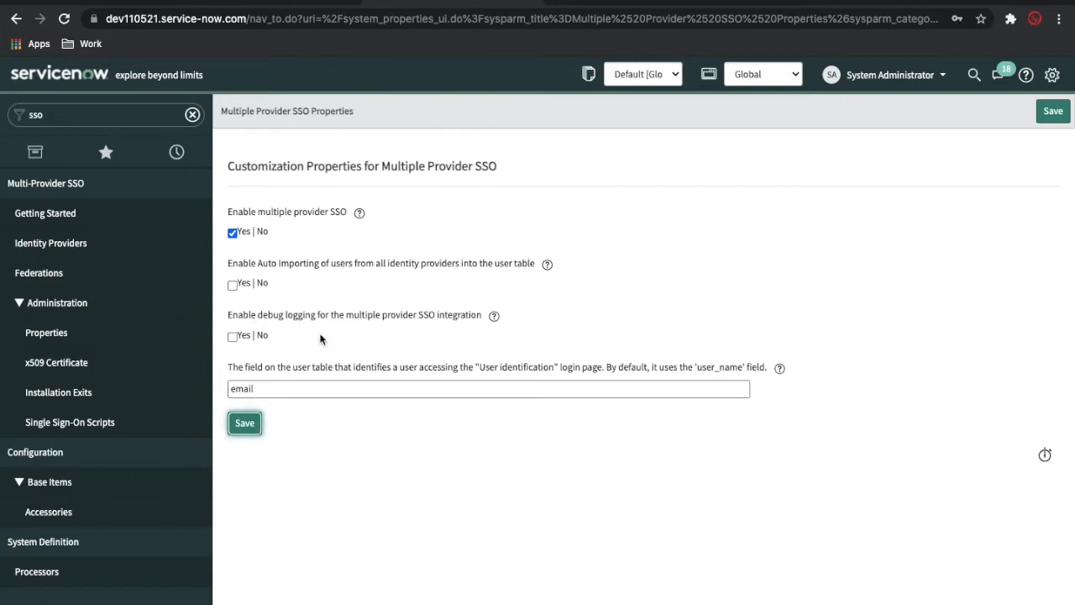
left_click(245, 423)
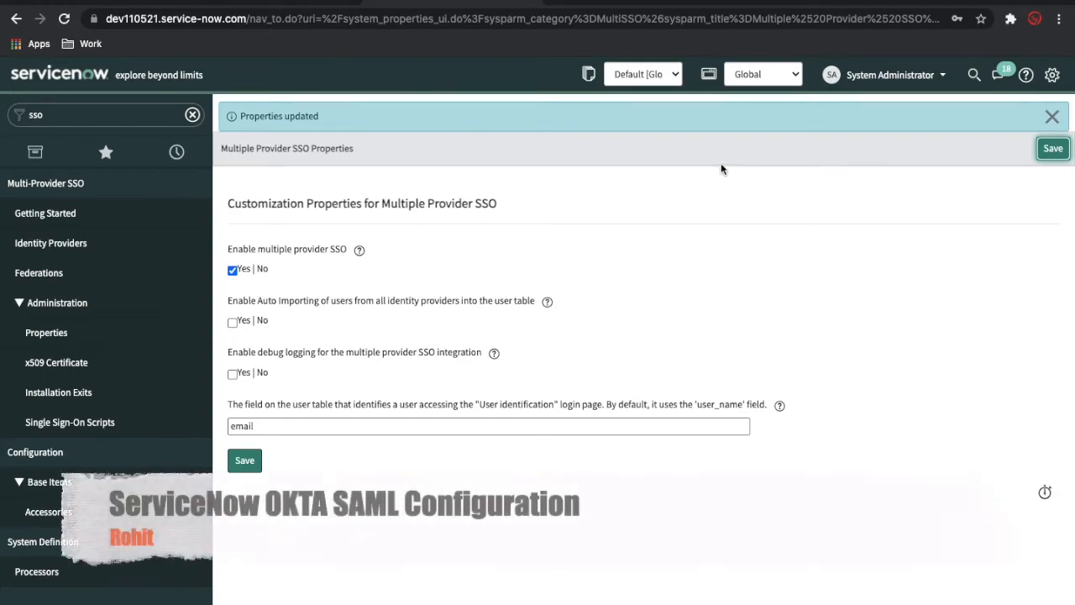
mouse_move(858, 107)
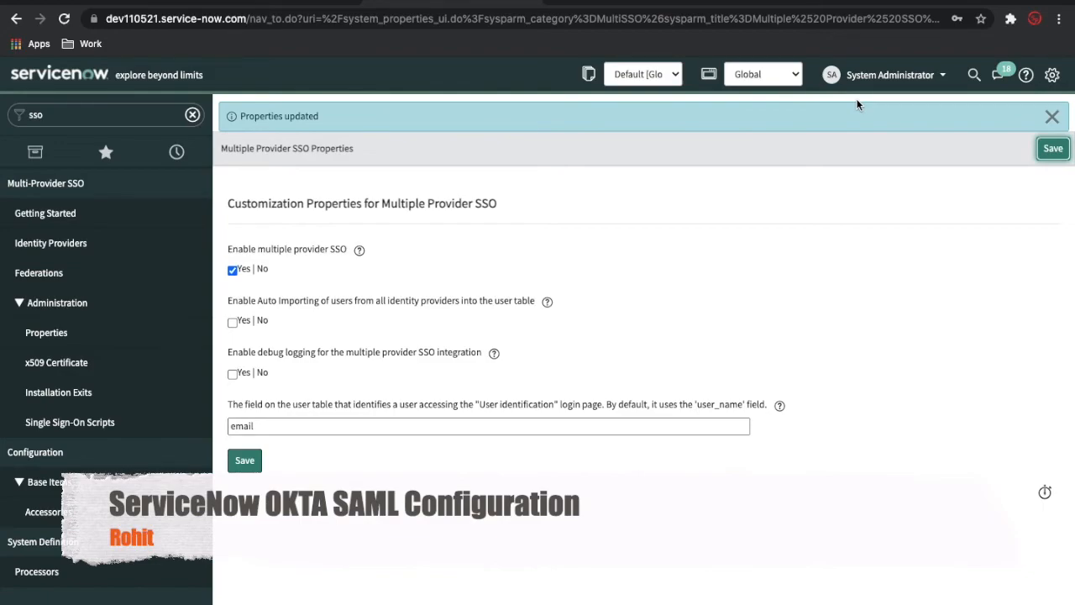
- Log out as System Administrator and land back on the signed-in Get Started home page
left_click(885, 73)
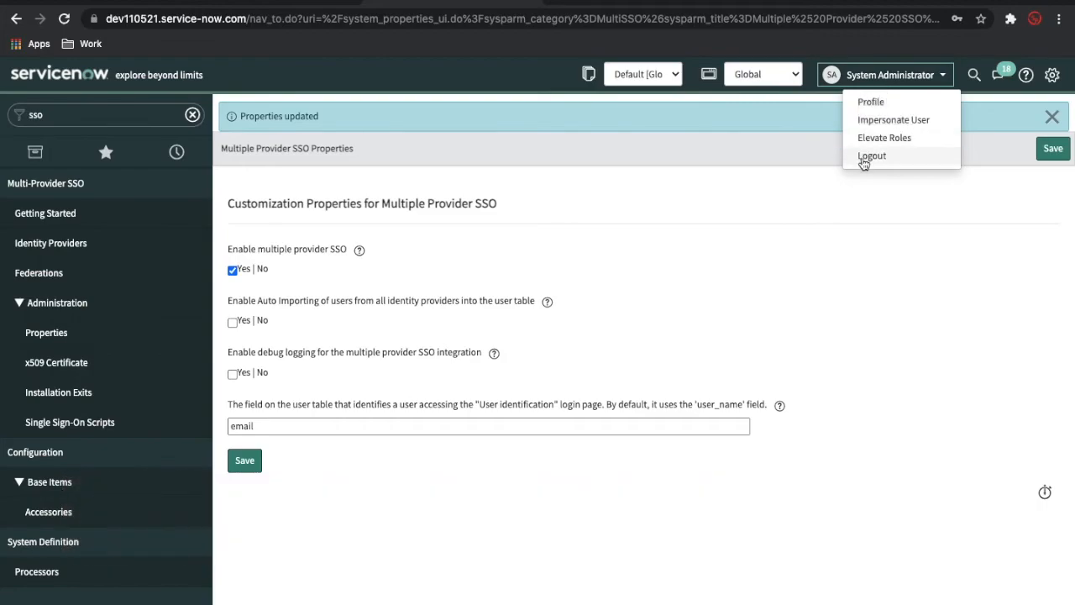
left_click(872, 154)
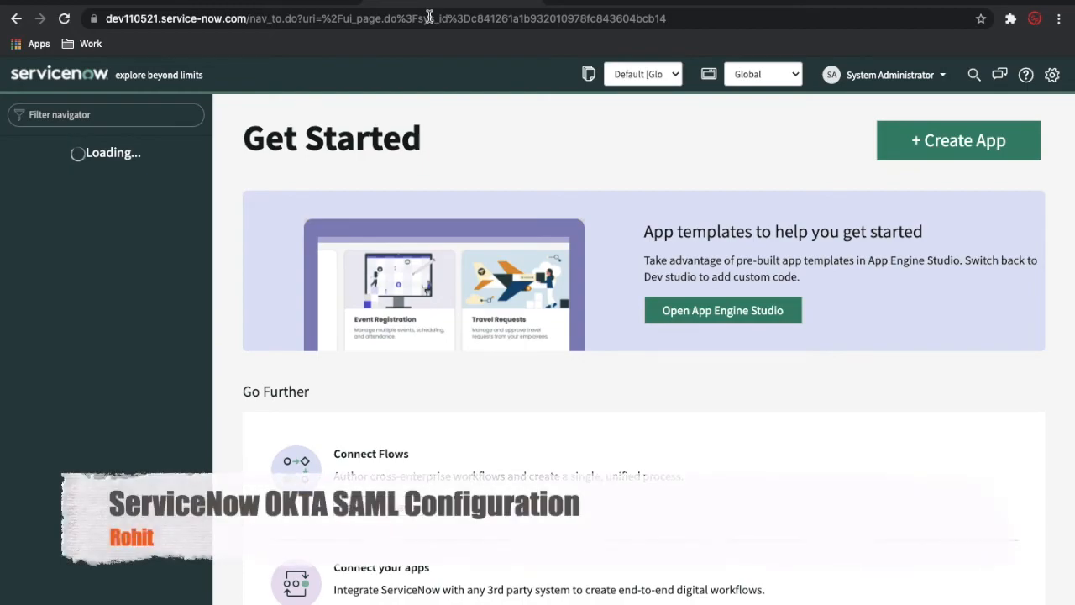
left_click(35, 151)
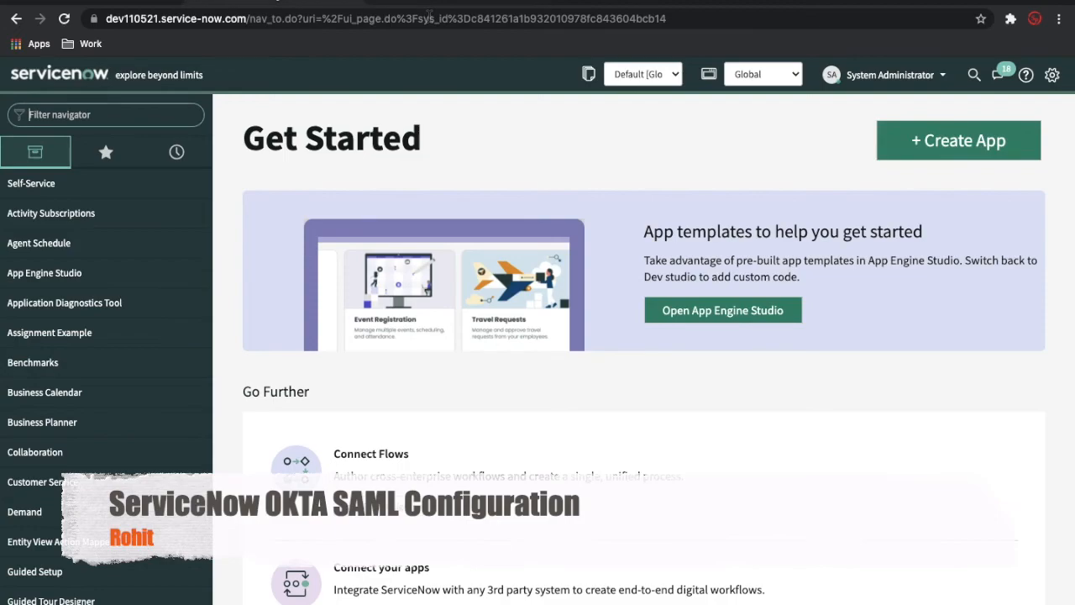